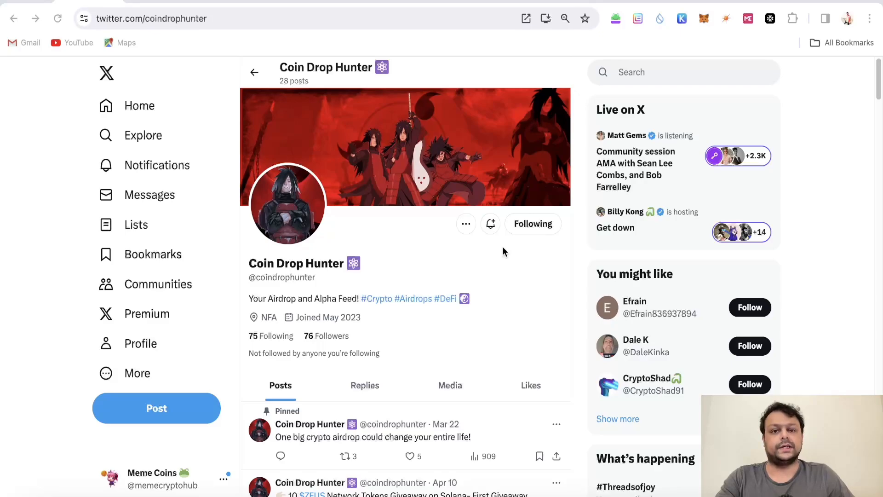
{"action": "mouse_move", "coordinate": [482, 259]}
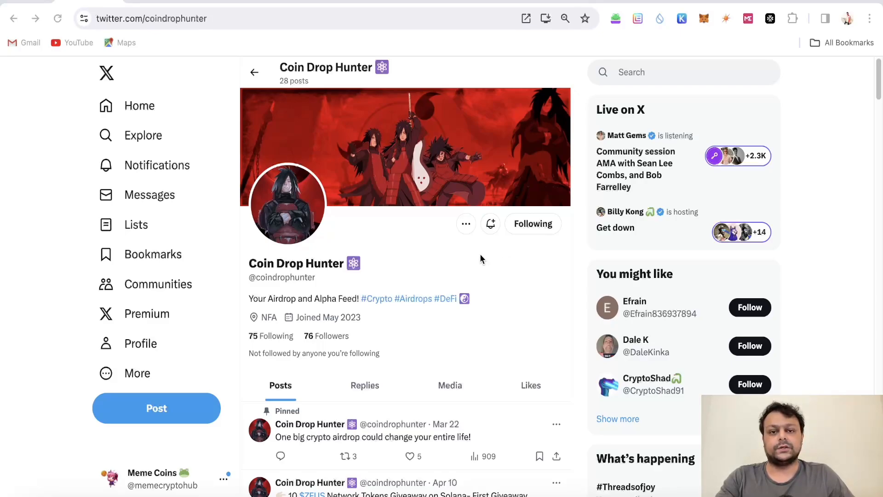
{"action": "mouse_move", "coordinate": [478, 273]}
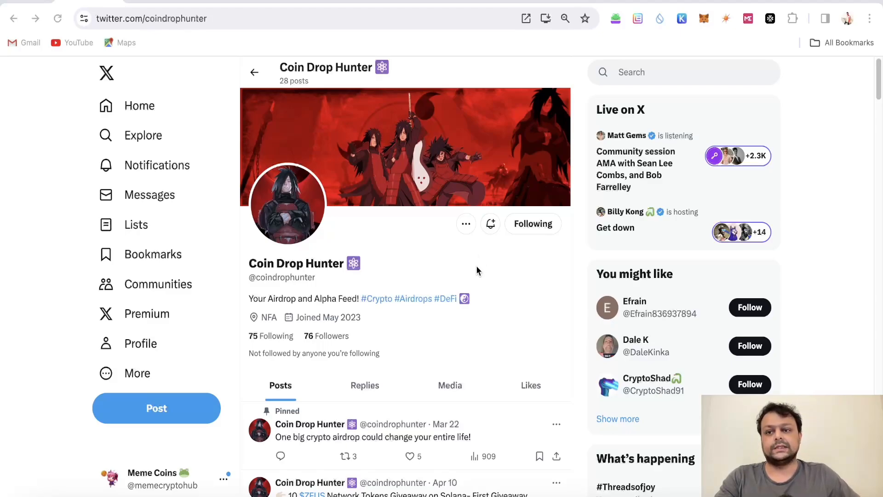
{"action": "mouse_move", "coordinate": [474, 272]}
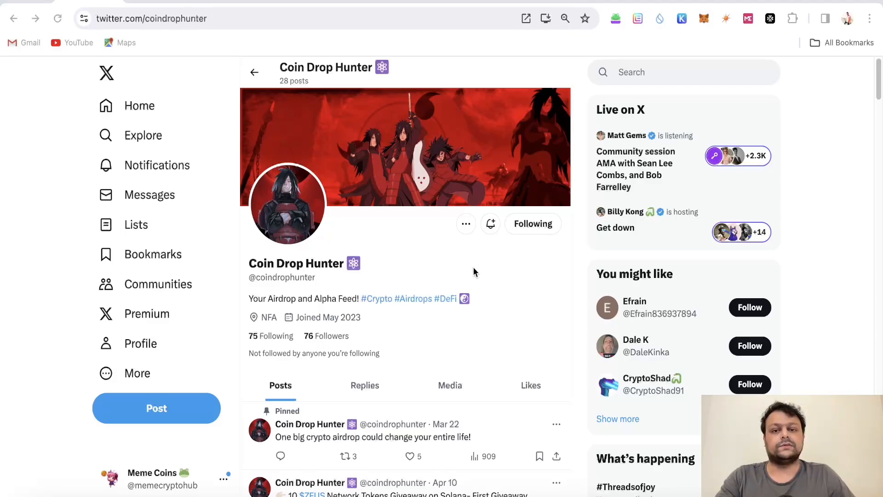
{"action": "mouse_move", "coordinate": [272, 225]}
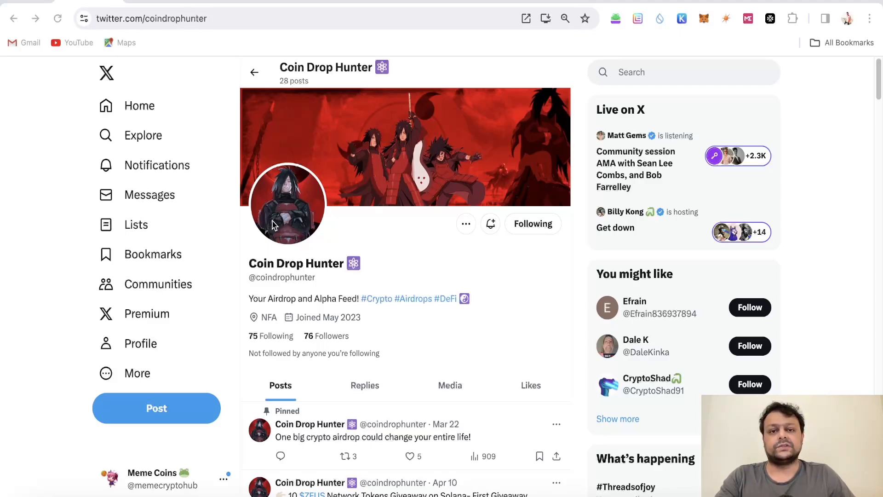
{"action": "mouse_move", "coordinate": [331, 225]}
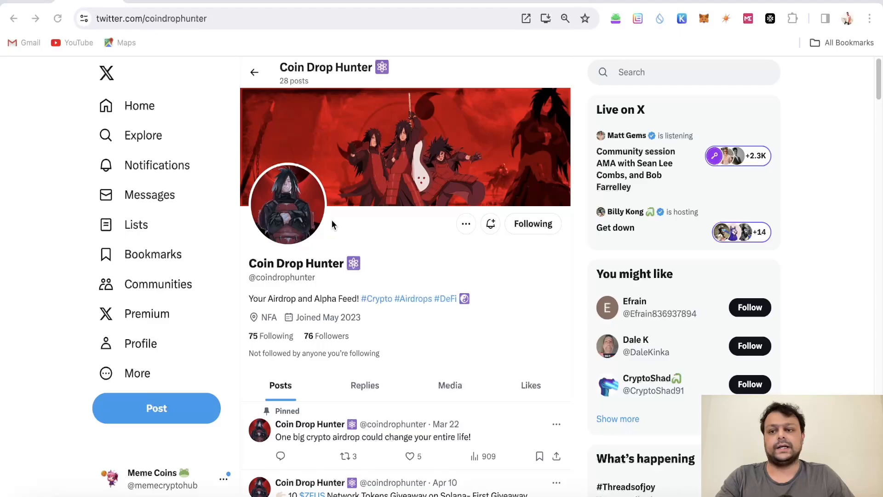
Step: Open a recent approve transaction on explorer.zksync.io and copy its recipient address
{"action": "type", "text": "explorer.zksync.io"}
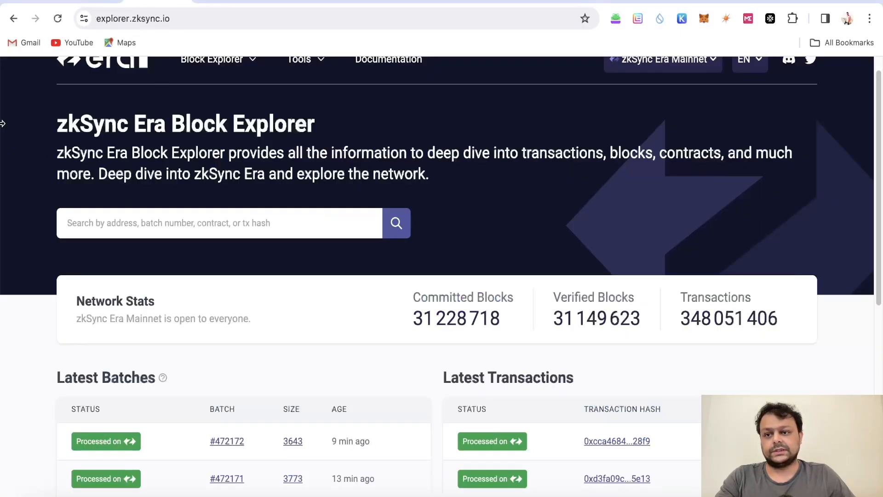
{"action": "scroll", "scroll_direction": "down", "scroll_amount": 3}
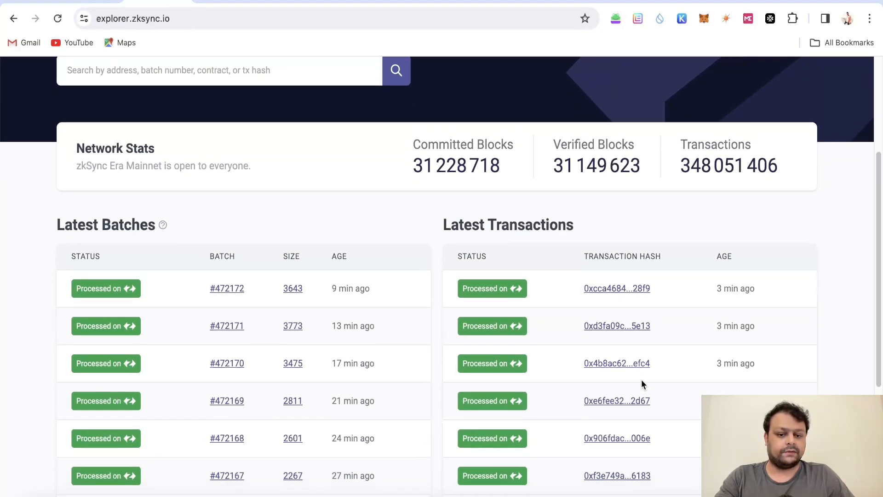
{"action": "left_click", "coordinate": [617, 363]}
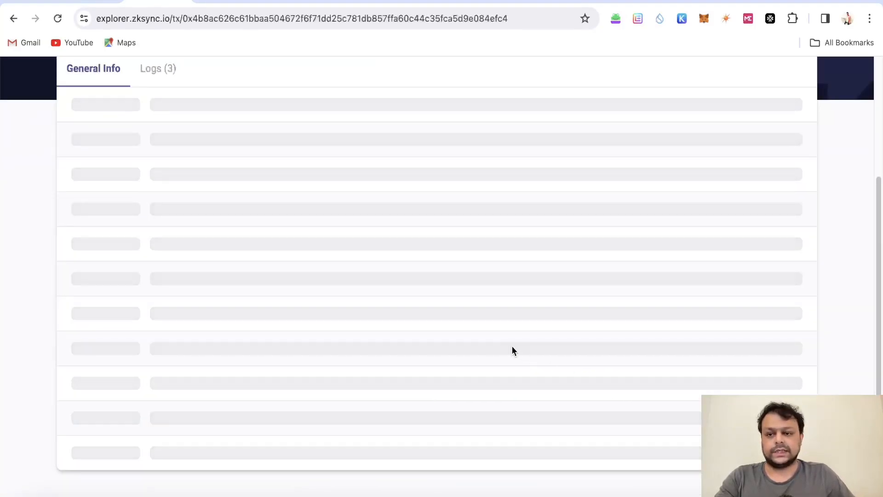
{"action": "mouse_move", "coordinate": [472, 327]}
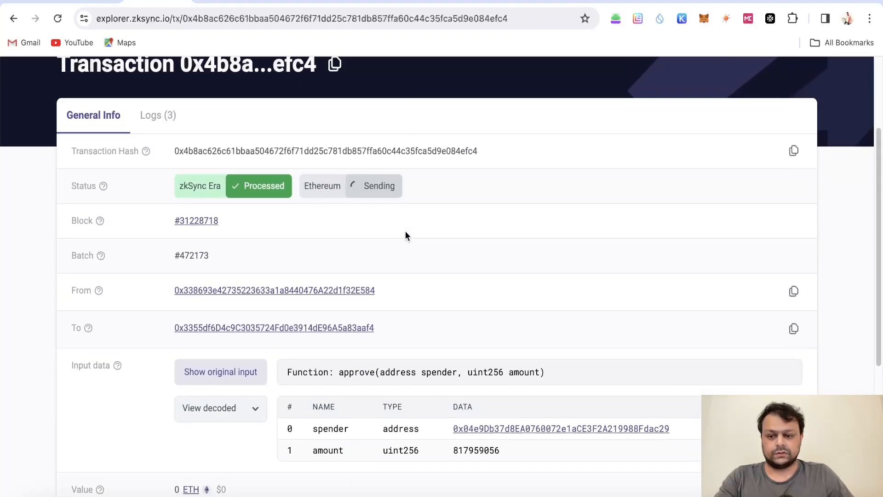
{"action": "left_click", "coordinate": [793, 328]}
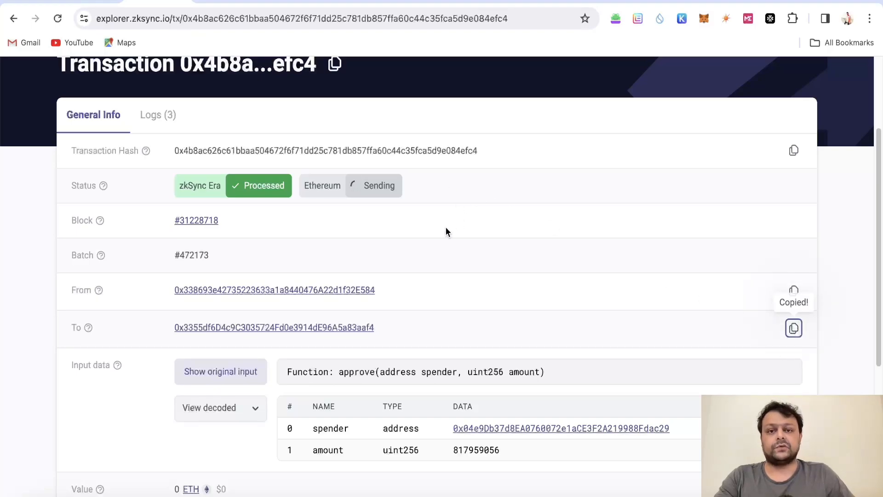
{"action": "mouse_move", "coordinate": [469, 274]}
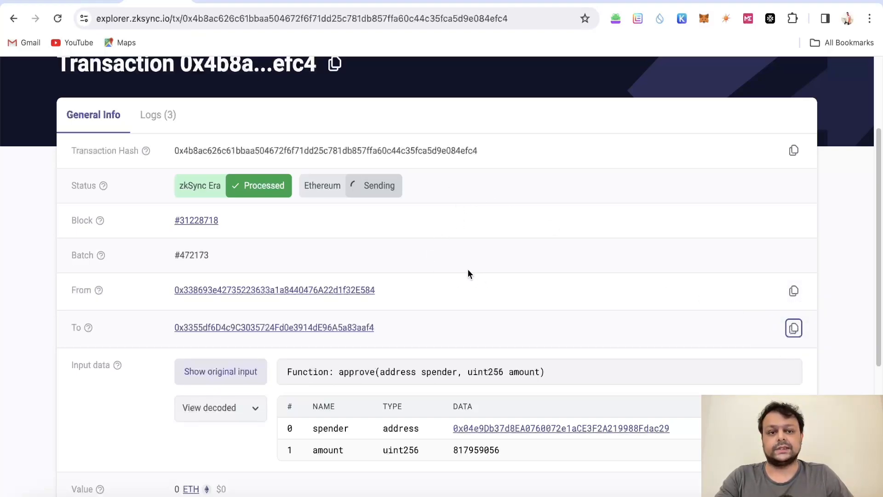
{"action": "mouse_move", "coordinate": [235, 55]}
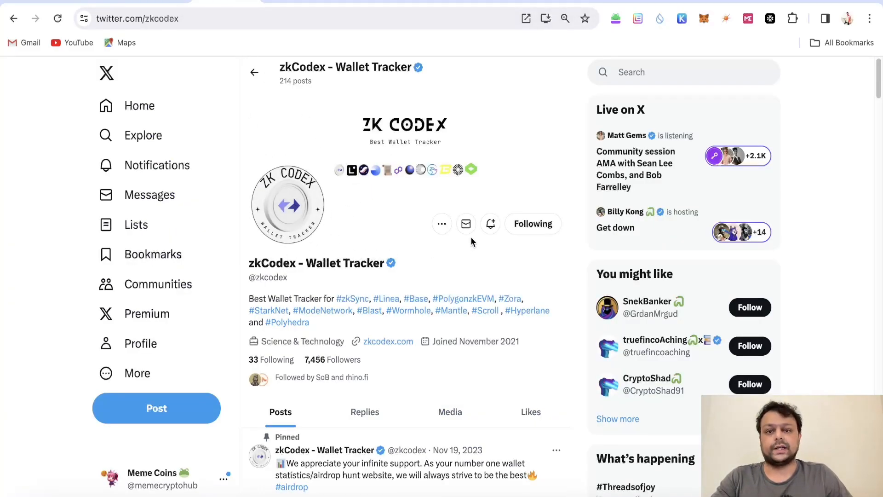
{"action": "mouse_move", "coordinate": [516, 296]}
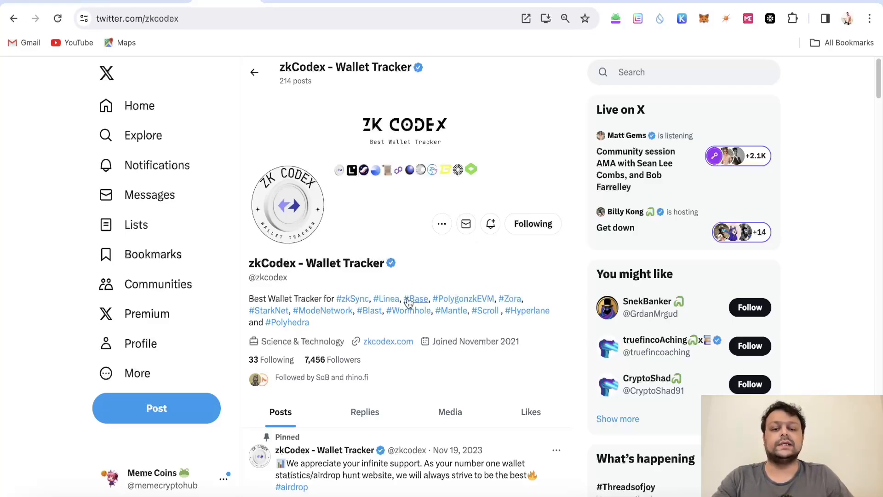
{"action": "mouse_move", "coordinate": [463, 298]}
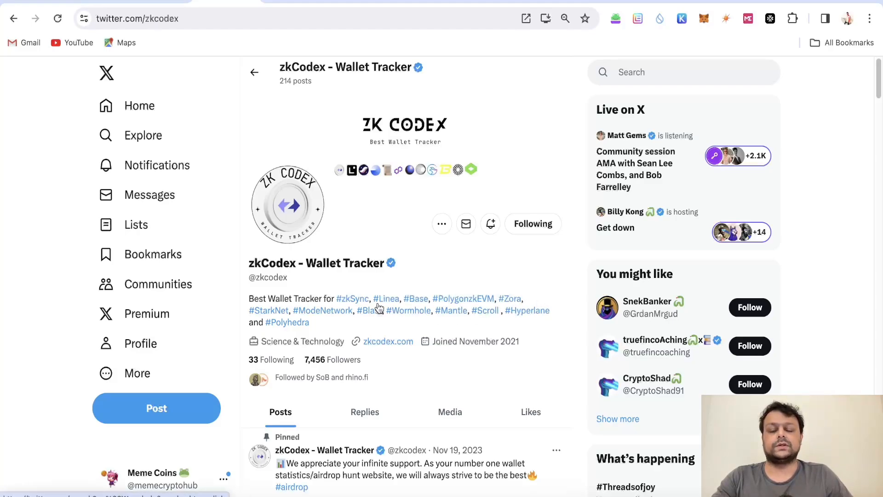
{"action": "mouse_move", "coordinate": [328, 184]}
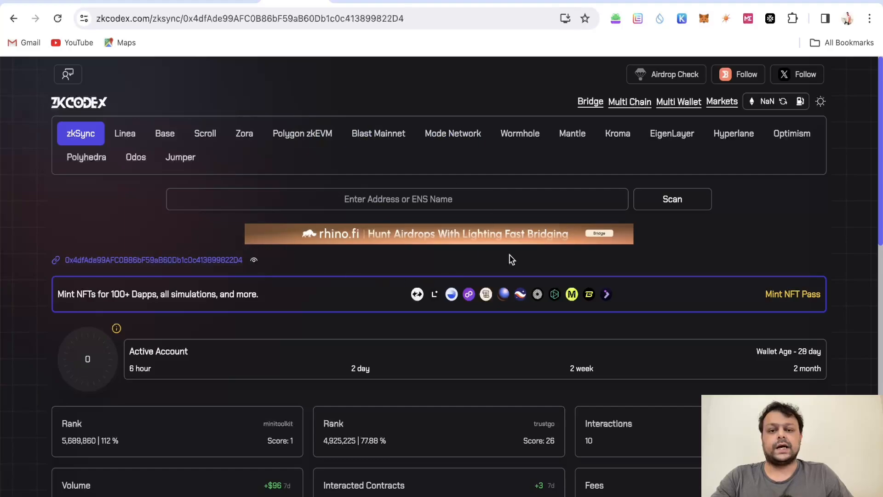
{"action": "mouse_move", "coordinate": [590, 101]}
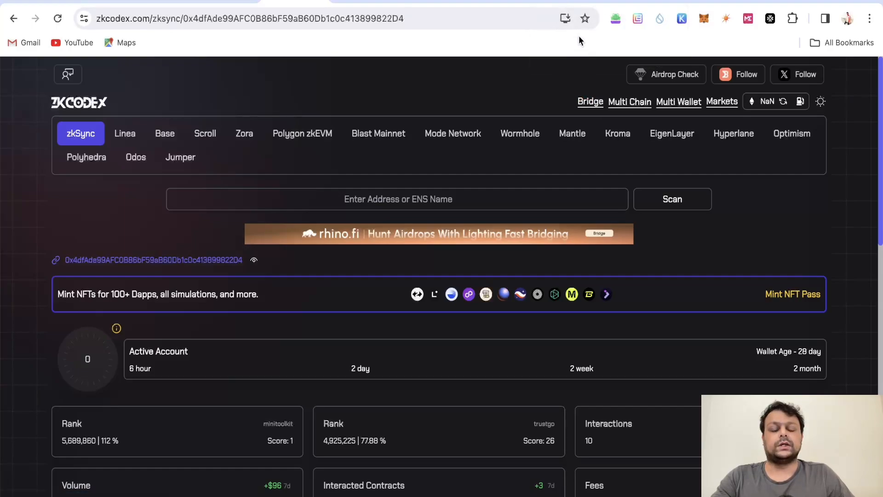
{"action": "mouse_move", "coordinate": [572, 167]}
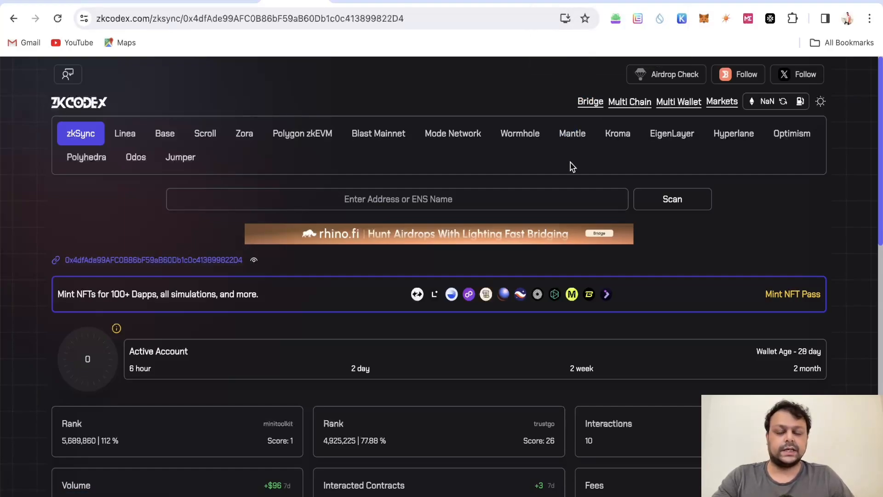
{"action": "mouse_move", "coordinate": [484, 176]}
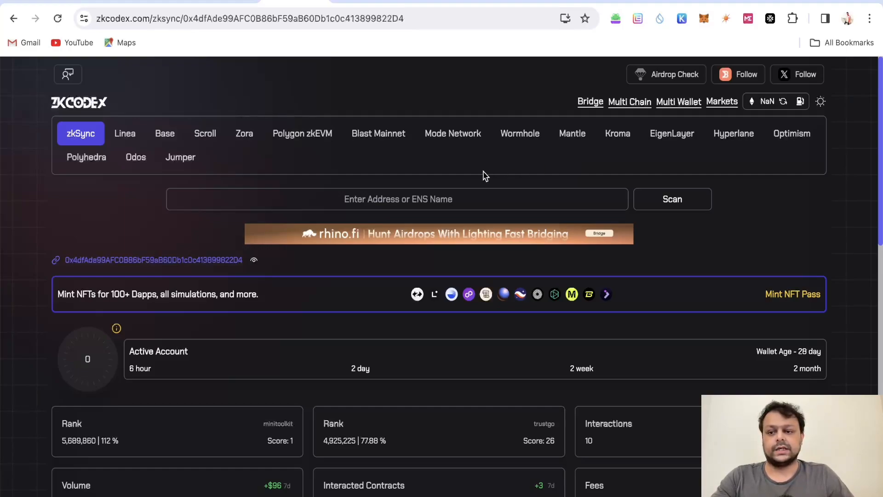
Step: Review the wallet's zkSync Rank, Interactions and Active Account panels on zkCodex
{"action": "left_click", "coordinate": [204, 133]}
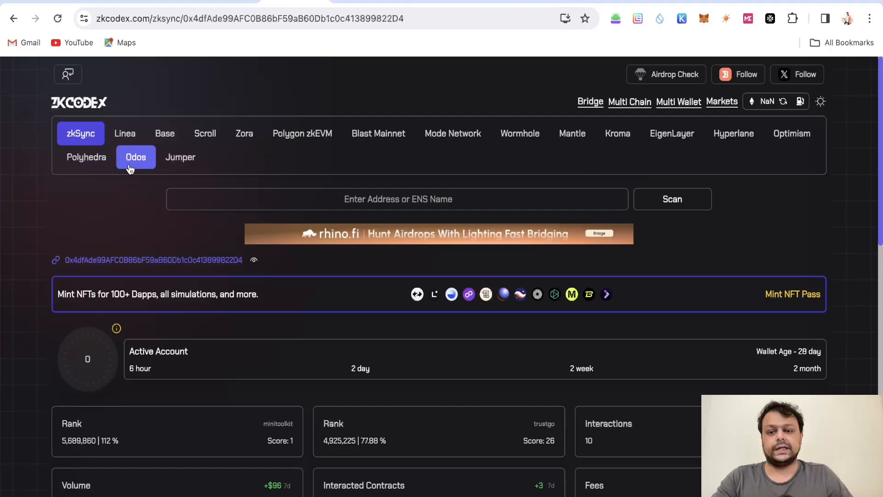
{"action": "mouse_move", "coordinate": [276, 180]}
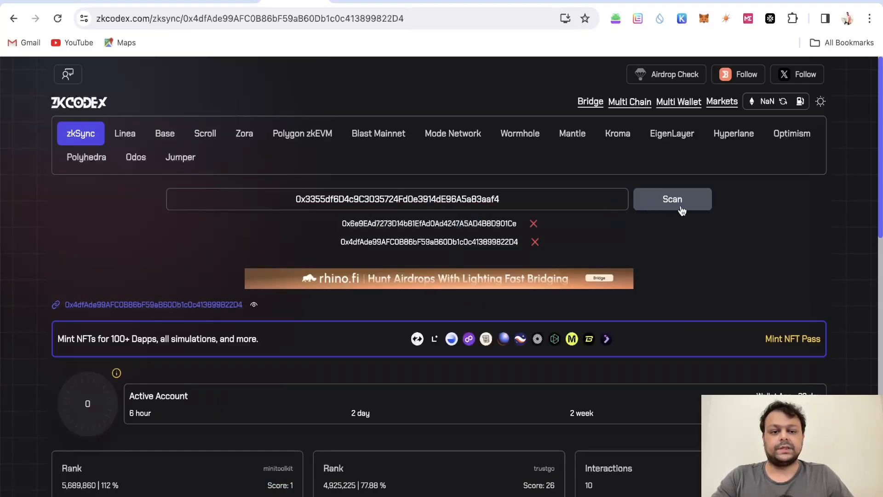
Step: Scan the pasted wallet address on zkCodex's zkSync tab
{"action": "left_click", "coordinate": [672, 198]}
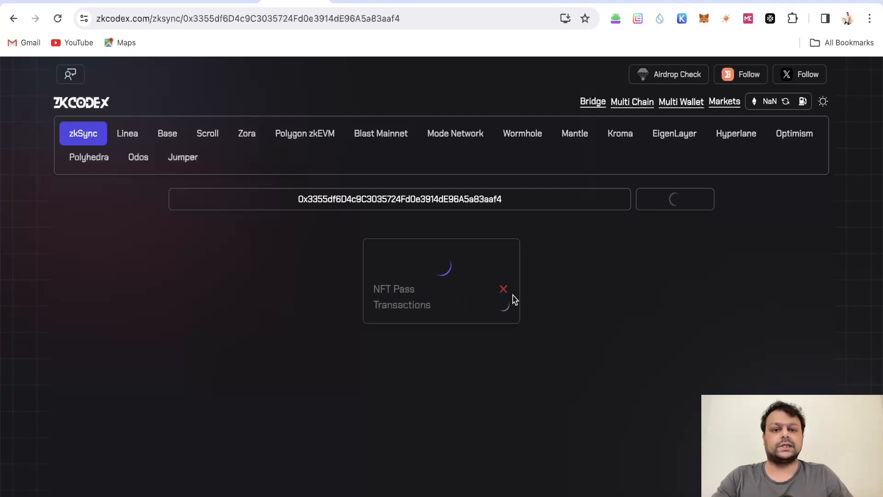
{"action": "mouse_move", "coordinate": [434, 292]}
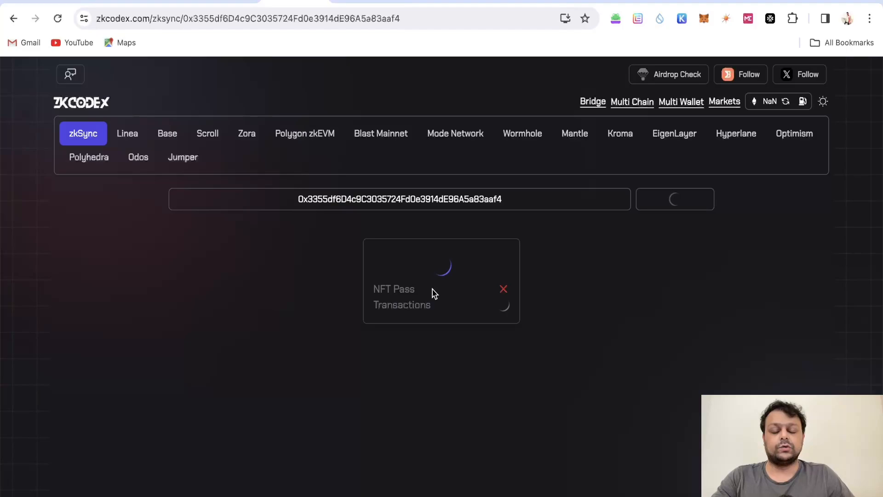
{"action": "mouse_move", "coordinate": [450, 202]}
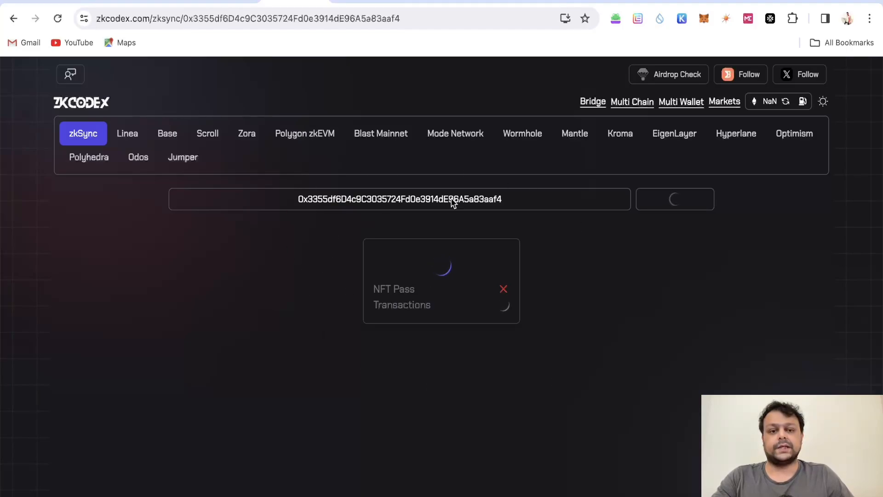
{"action": "mouse_move", "coordinate": [445, 253]}
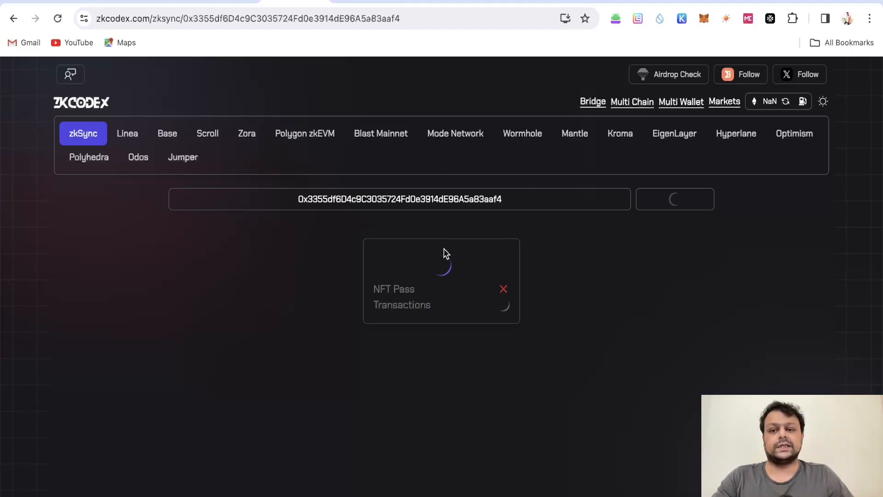
{"action": "mouse_move", "coordinate": [220, 258]}
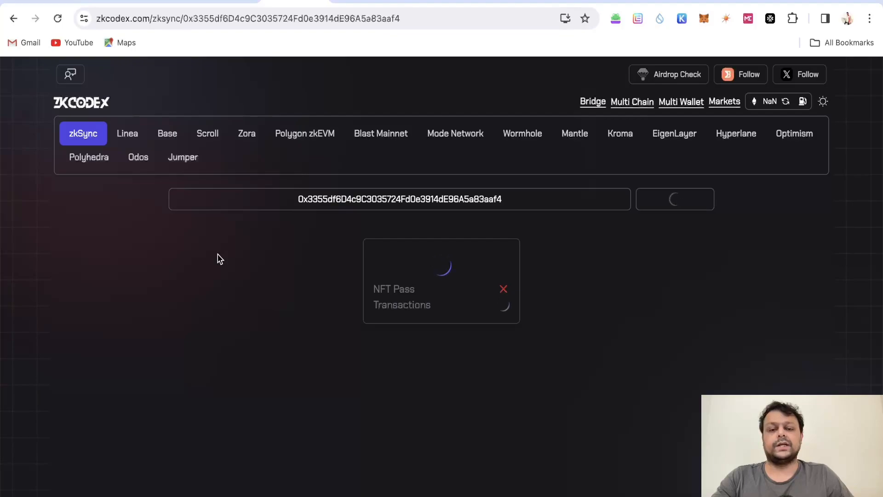
{"action": "mouse_move", "coordinate": [96, 331]}
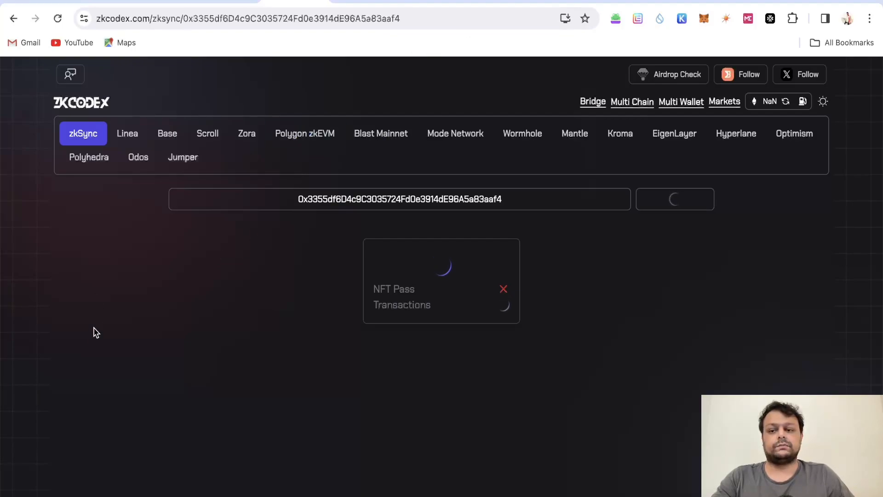
{"action": "mouse_move", "coordinate": [349, 236]}
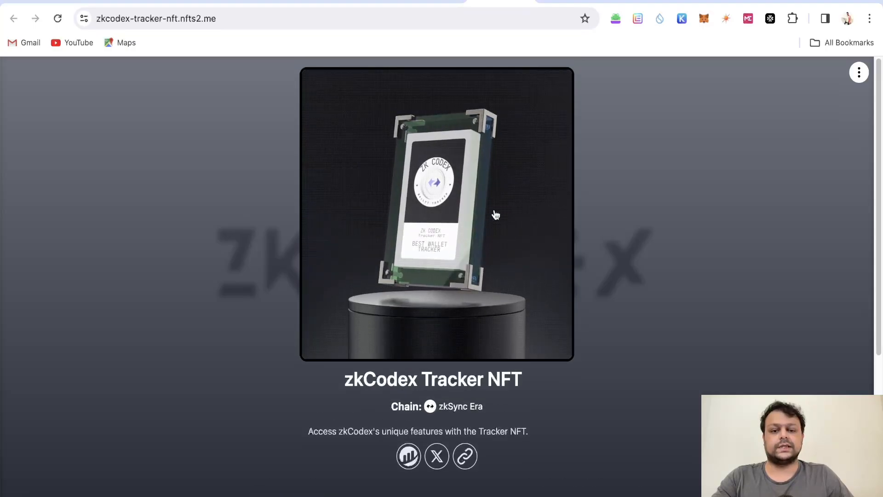
Step: Check the Tracker NFT's minted count and price, then open zkCodex Multi Chain
{"action": "scroll", "scroll_direction": "down", "scroll_amount": 3}
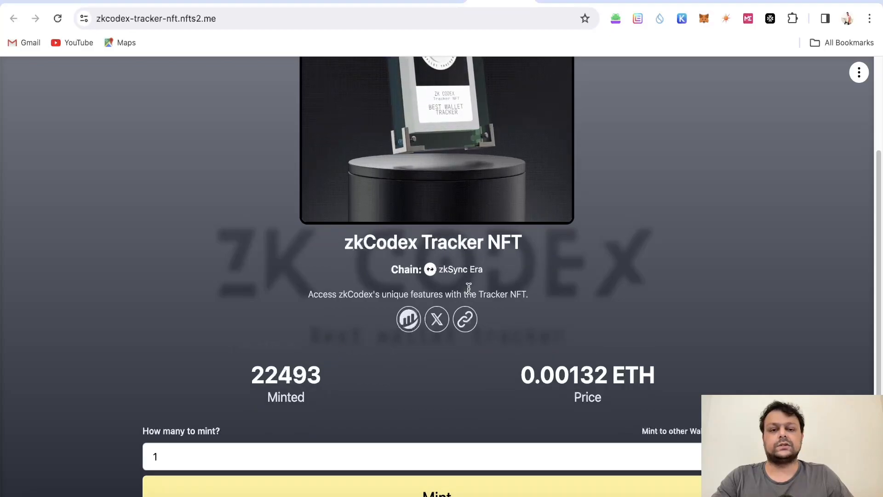
{"action": "scroll", "scroll_direction": "up", "scroll_amount": 3}
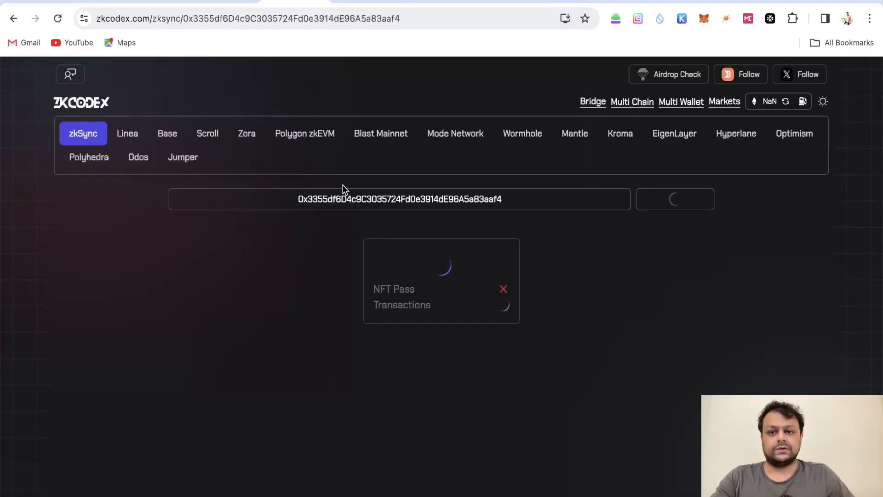
{"action": "left_click", "coordinate": [632, 101]}
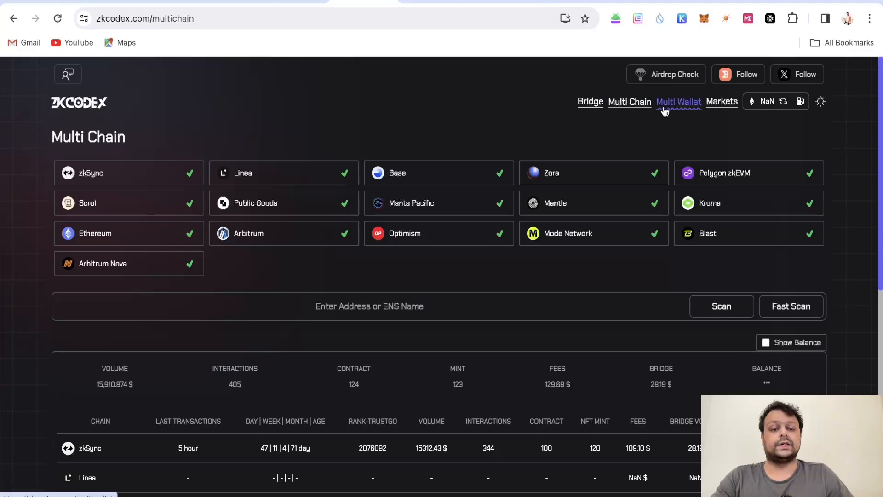
{"action": "mouse_move", "coordinate": [575, 133]}
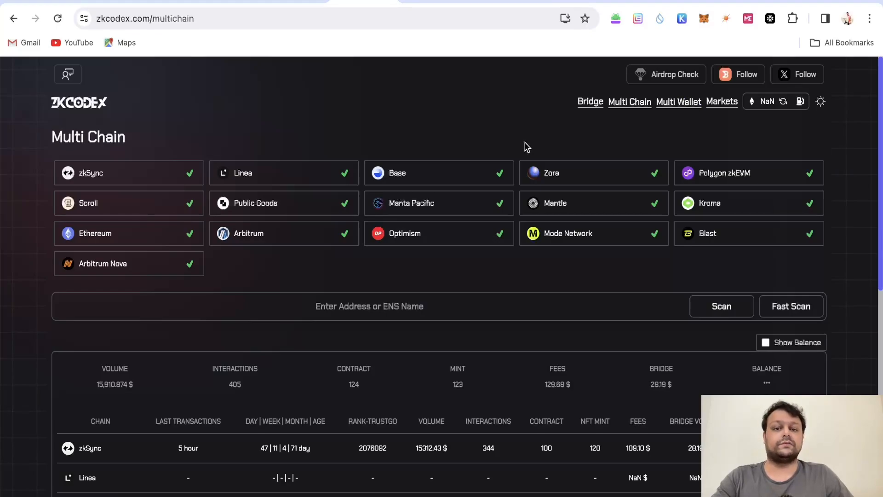
{"action": "mouse_move", "coordinate": [509, 156]}
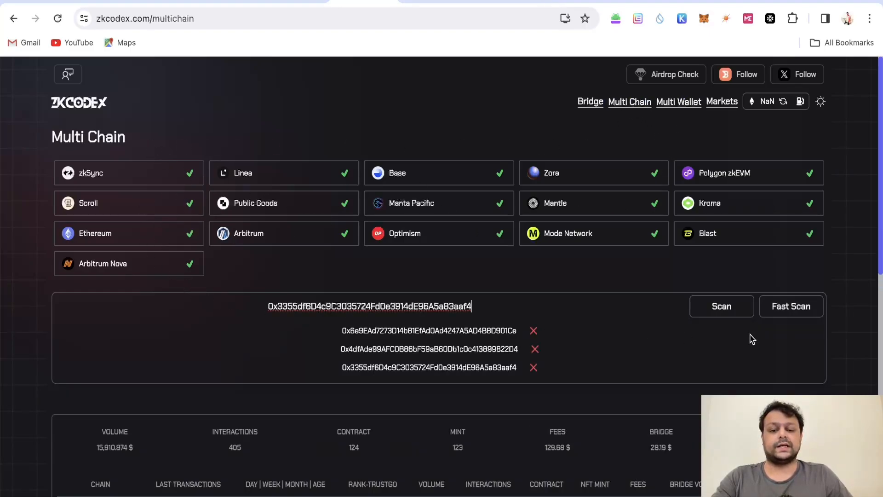
Step: Start a cross-chain scan of the entered wallet on zkCodex Multi Chain
{"action": "left_click", "coordinate": [721, 306]}
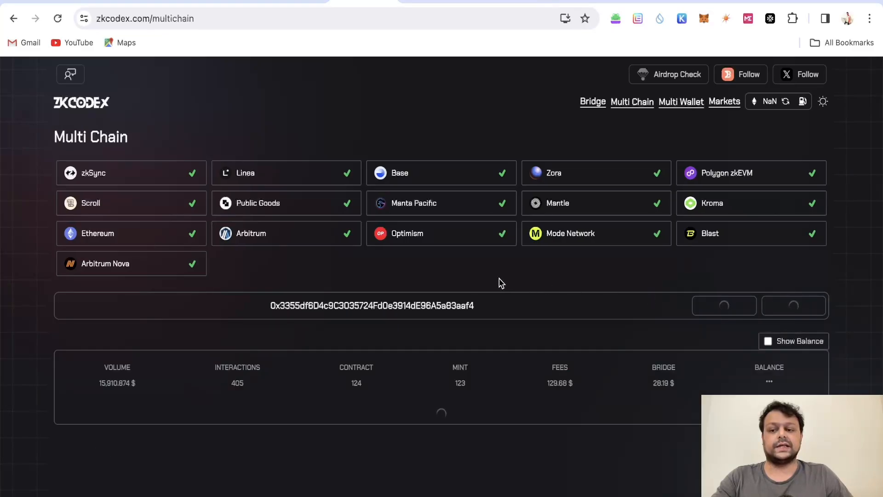
{"action": "mouse_move", "coordinate": [276, 222]}
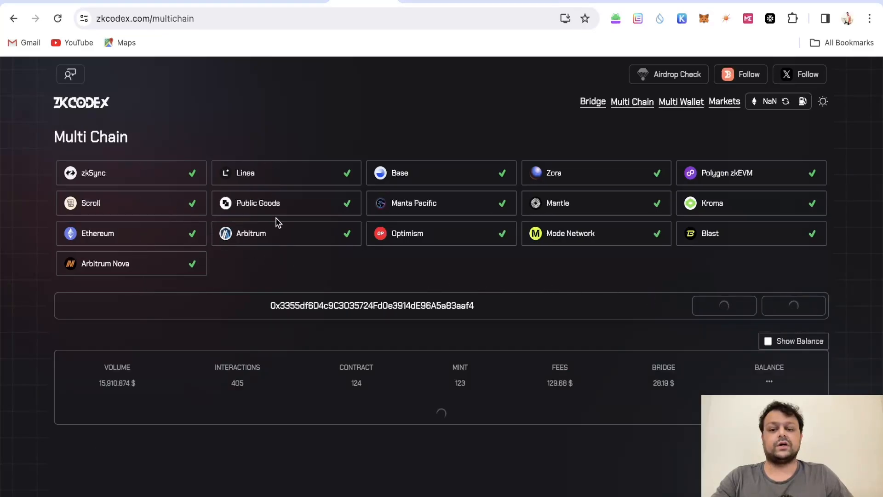
{"action": "mouse_move", "coordinate": [507, 337]}
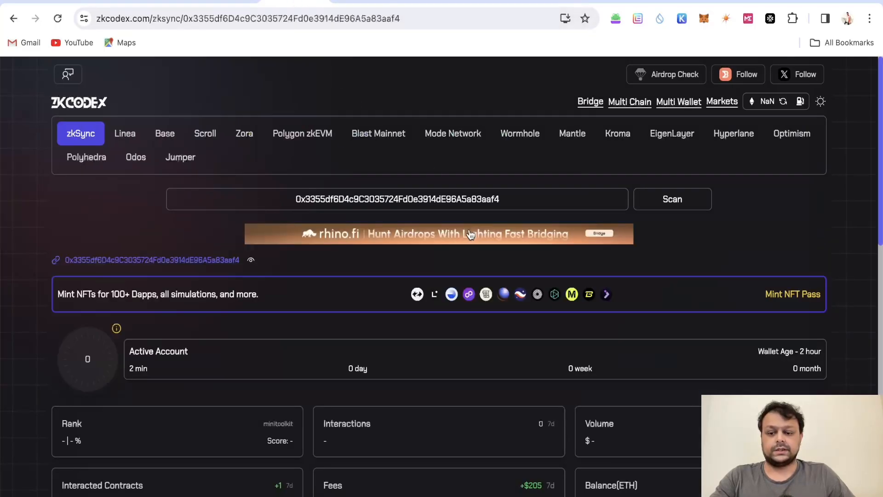
Step: Review zkSync rank, fees, contracts and Arbitrum score, then reopen Multi Chain totals
{"action": "scroll", "scroll_direction": "down", "scroll_amount": 3}
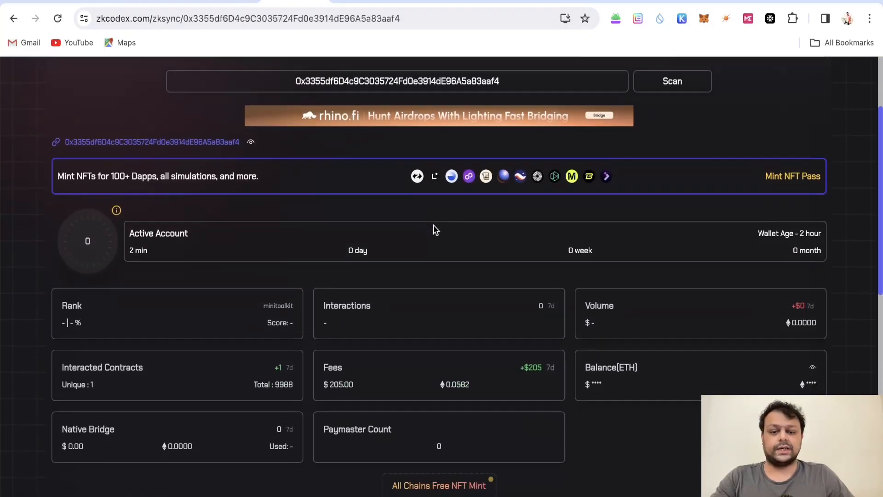
{"action": "scroll", "scroll_direction": "down", "scroll_amount": 3}
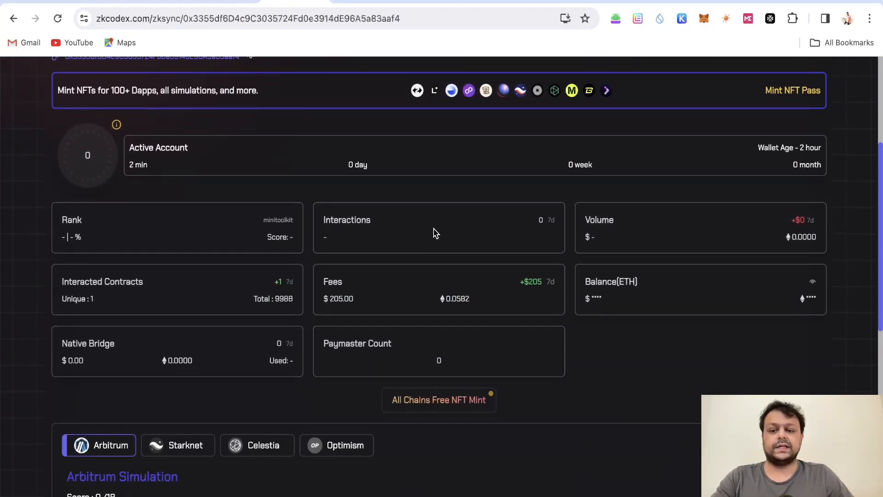
{"action": "scroll", "scroll_direction": "down", "scroll_amount": 3}
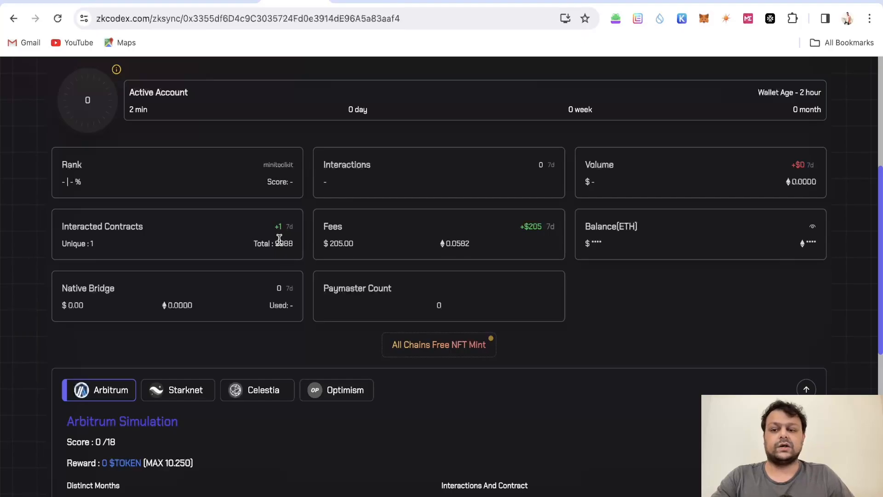
{"action": "scroll", "scroll_direction": "down", "scroll_amount": 3}
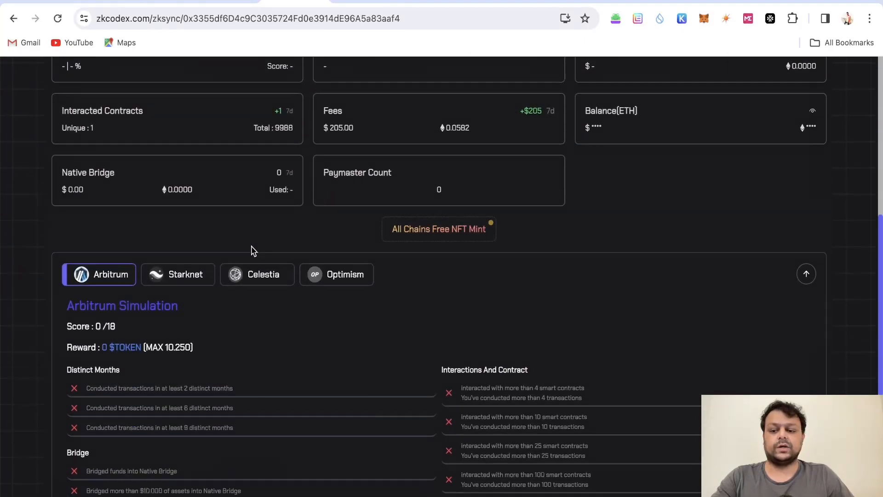
{"action": "scroll", "scroll_direction": "up", "scroll_amount": 3}
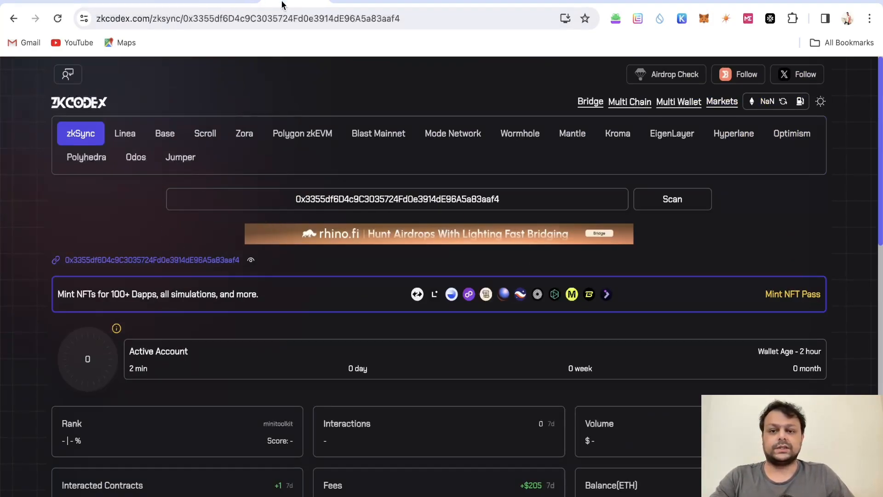
{"action": "left_click", "coordinate": [629, 101]}
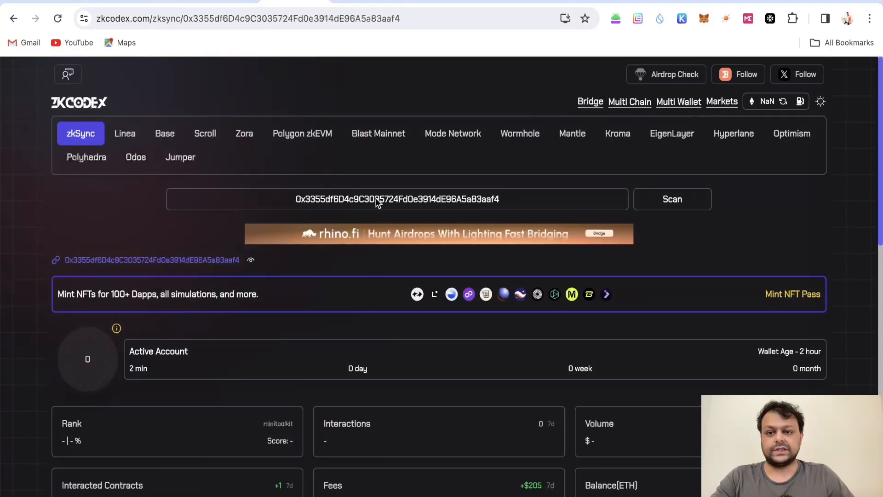
{"action": "left_click", "coordinate": [630, 101]}
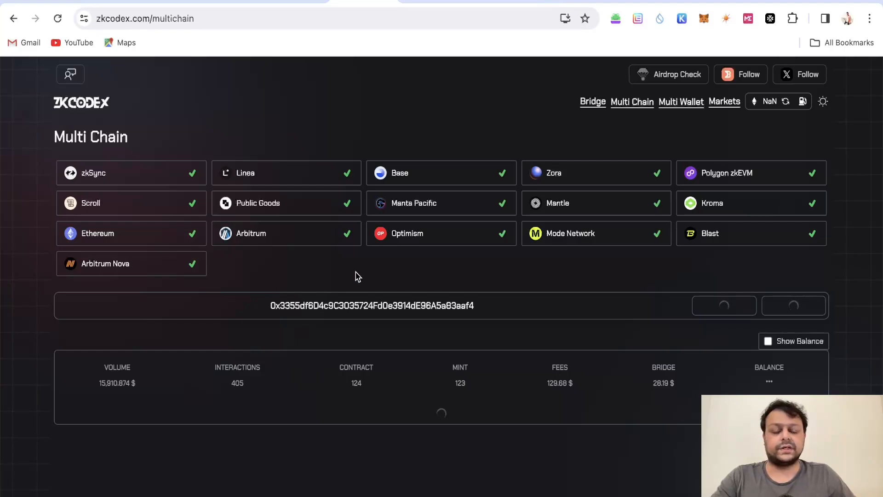
{"action": "mouse_move", "coordinate": [539, 274]}
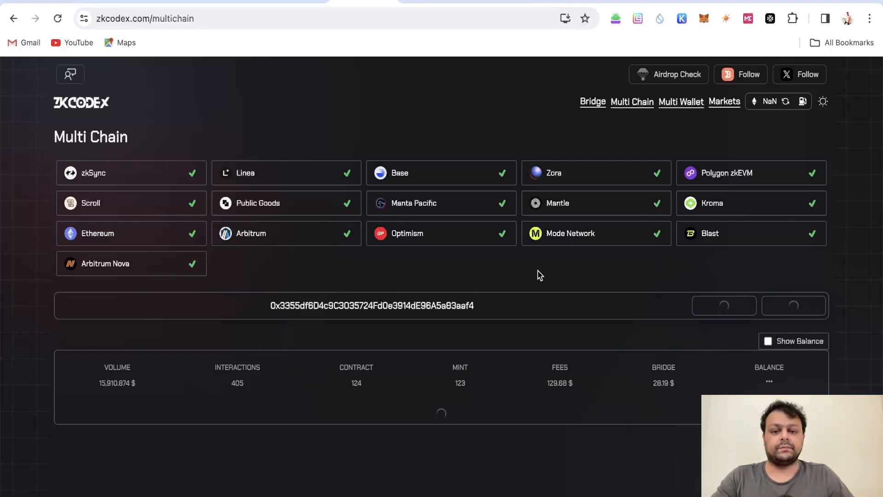
{"action": "mouse_move", "coordinate": [276, 163]}
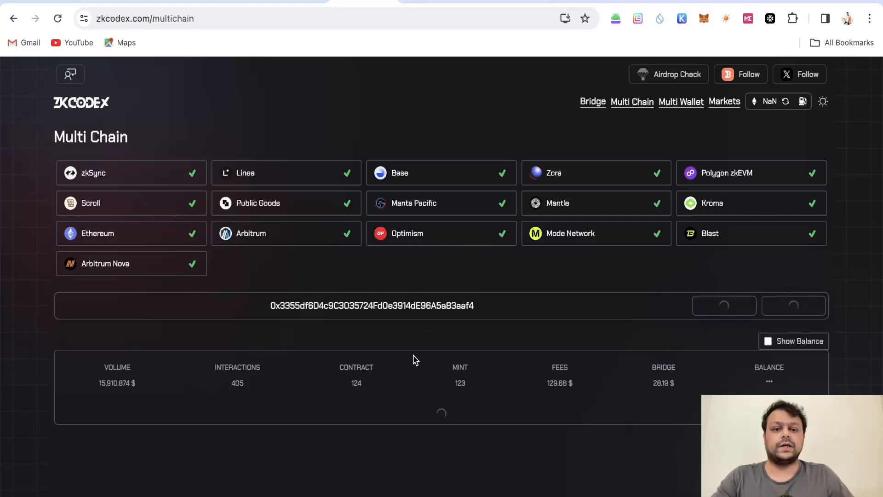
Step: Visit the empty Multi Wallet checker and return to the Multi Chain totals
{"action": "left_click", "coordinate": [680, 101]}
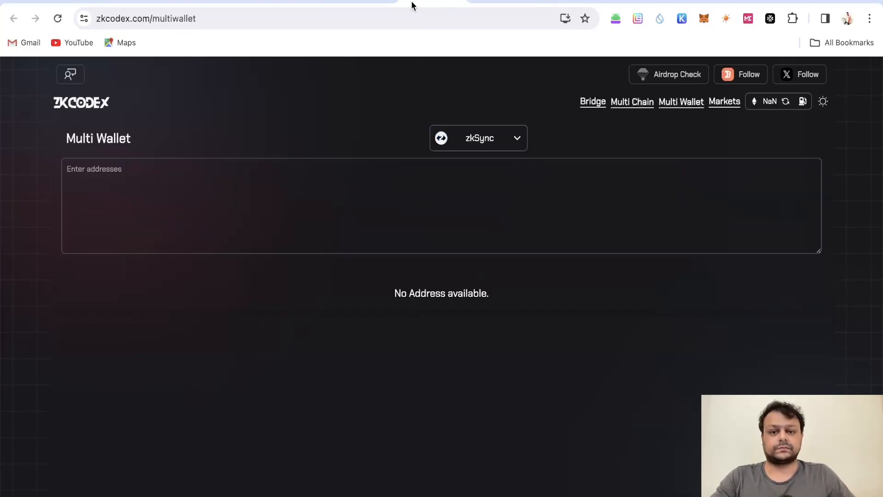
{"action": "left_click", "coordinate": [631, 102]}
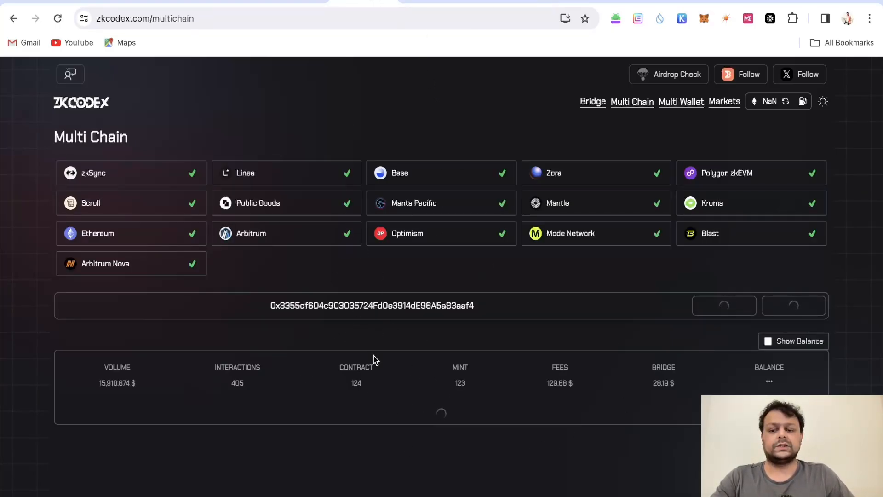
{"action": "mouse_move", "coordinate": [418, 406]}
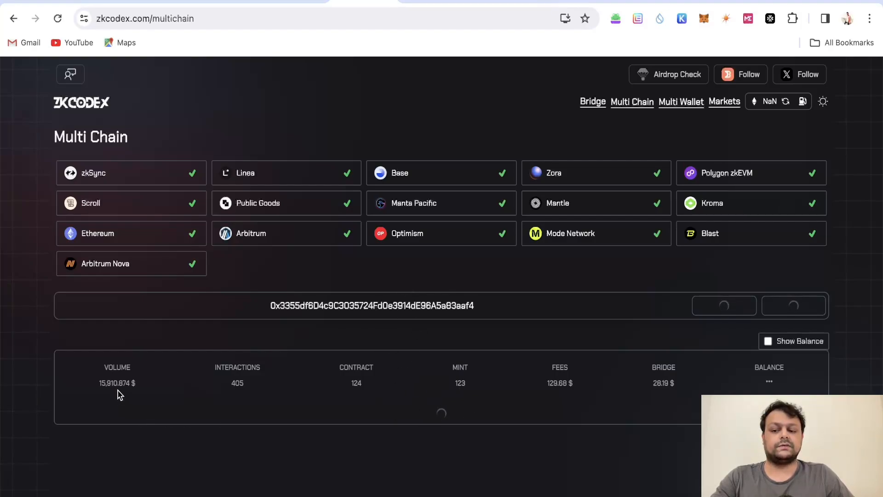
{"action": "mouse_move", "coordinate": [265, 401]}
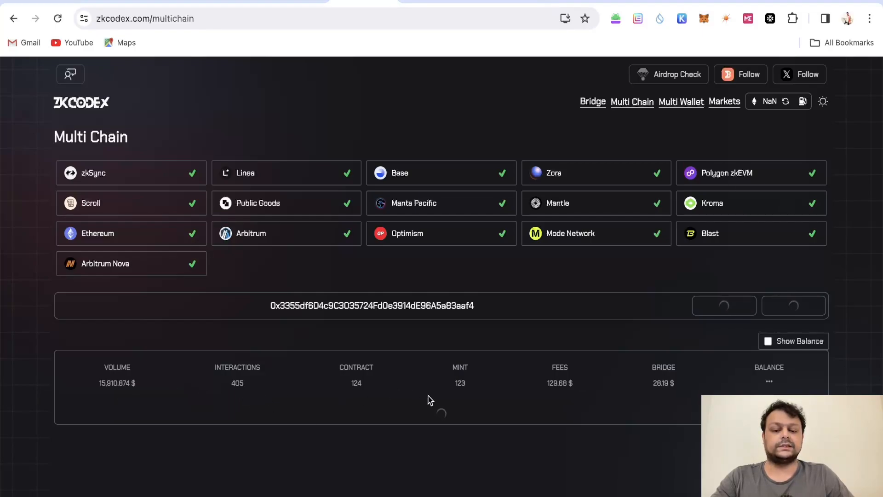
{"action": "mouse_move", "coordinate": [442, 405]}
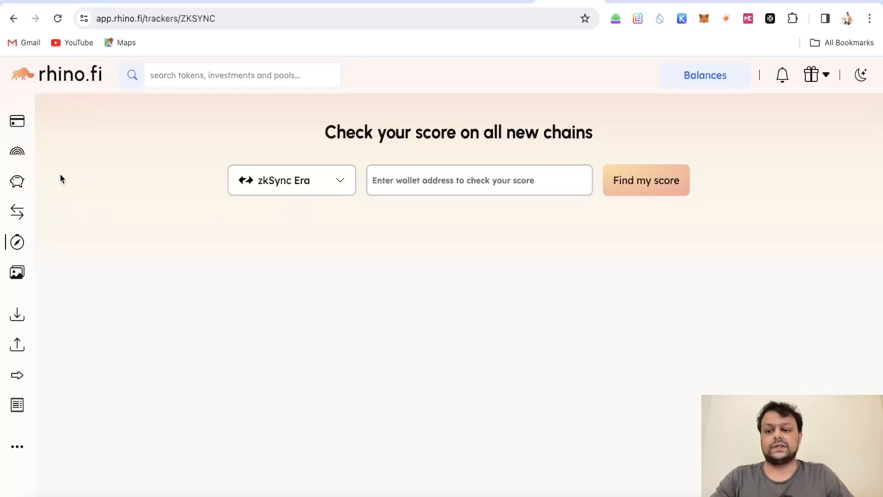
Step: View Rhino.fi's zkSync Era NFT mint page (89% score), then return to Trackers
{"action": "left_click", "coordinate": [291, 180]}
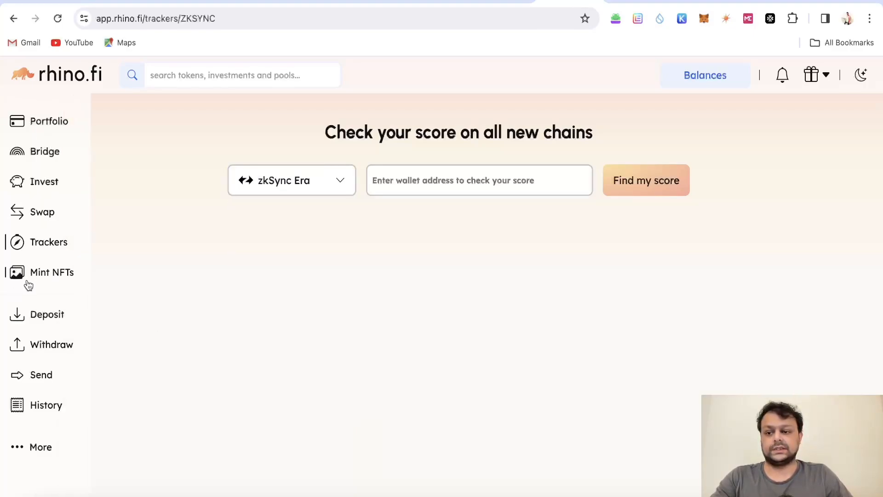
{"action": "left_click", "coordinate": [51, 272]}
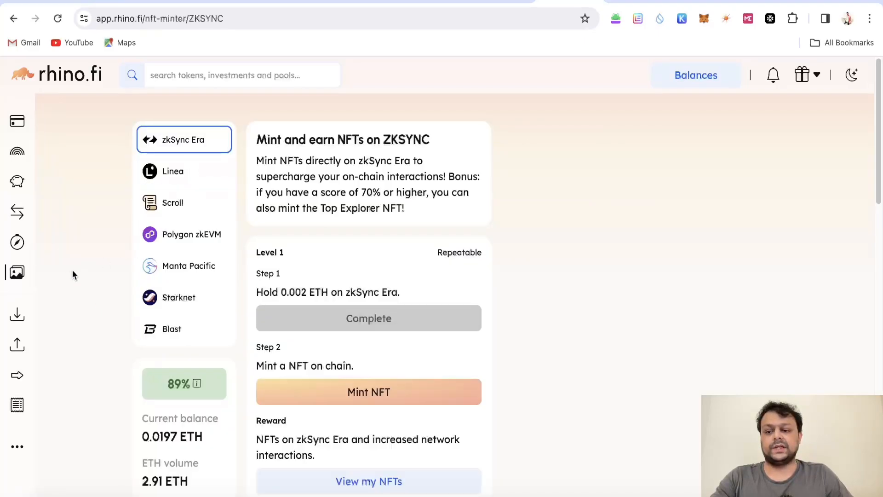
{"action": "left_click", "coordinate": [49, 241]}
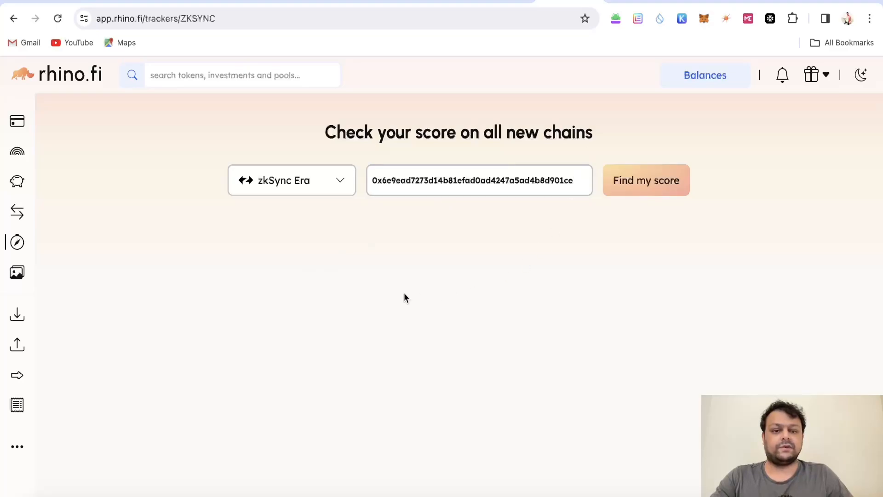
{"action": "mouse_move", "coordinate": [404, 277]}
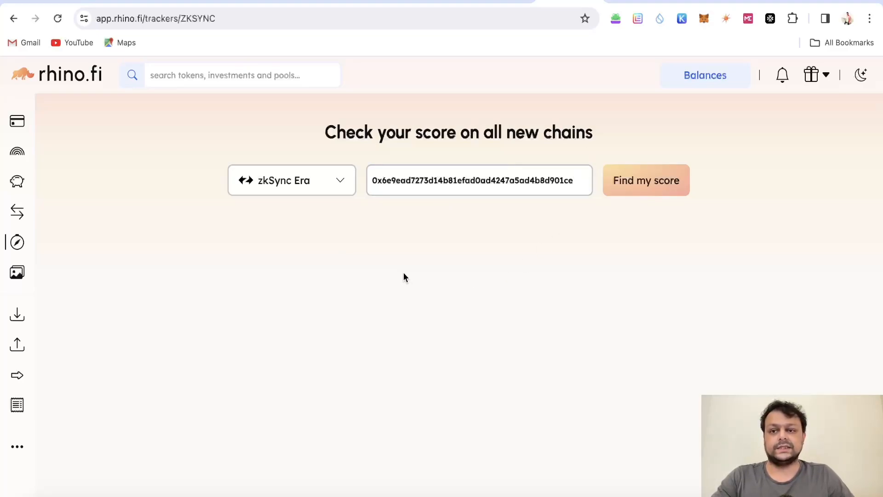
{"action": "mouse_move", "coordinate": [17, 243]}
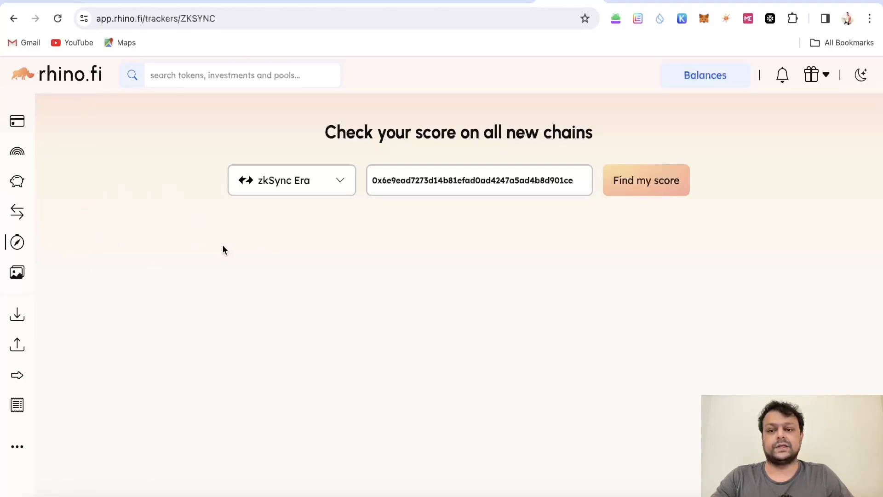
{"action": "mouse_move", "coordinate": [17, 151]}
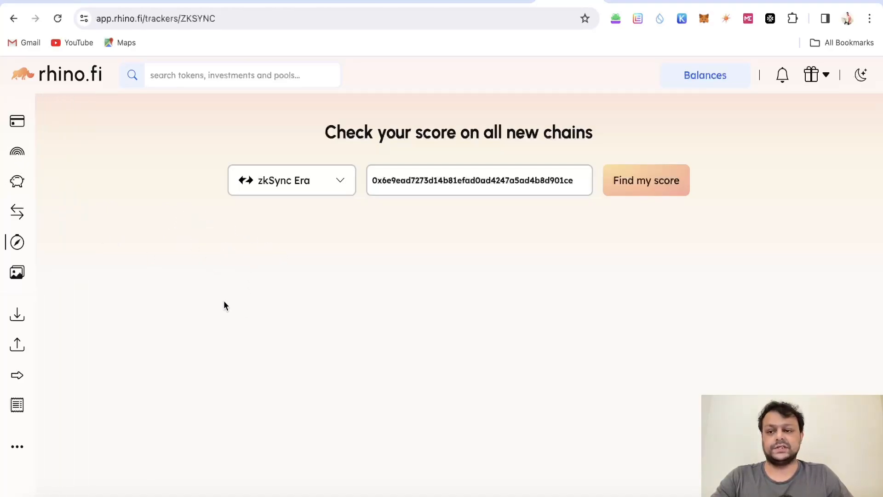
{"action": "mouse_move", "coordinate": [423, 251]}
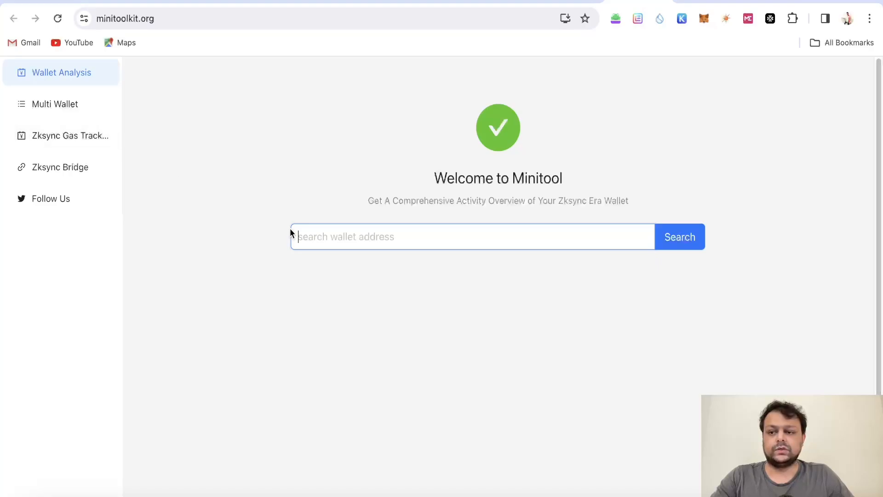
Step: Search wallet 0x3355…aaf4 on Minitool, then open Multi Wallet and the Trusta tab
{"action": "type", "text": "0x3355df6D4c9C3035724Fd0e3914dE96A5a83aaf4"}
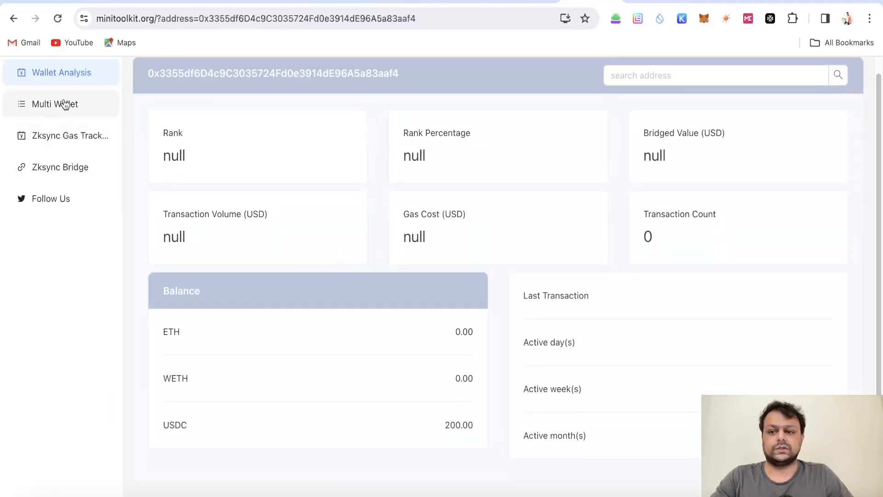
{"action": "left_click", "coordinate": [55, 104]}
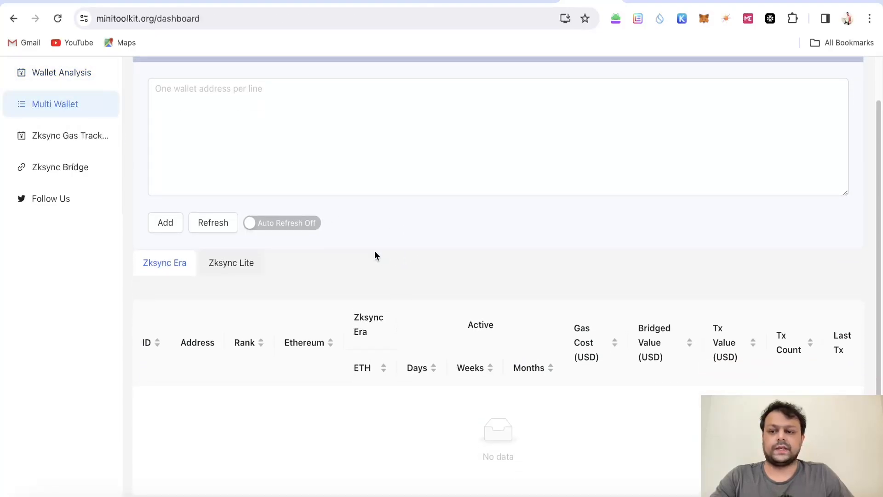
{"action": "left_click", "coordinate": [60, 72]}
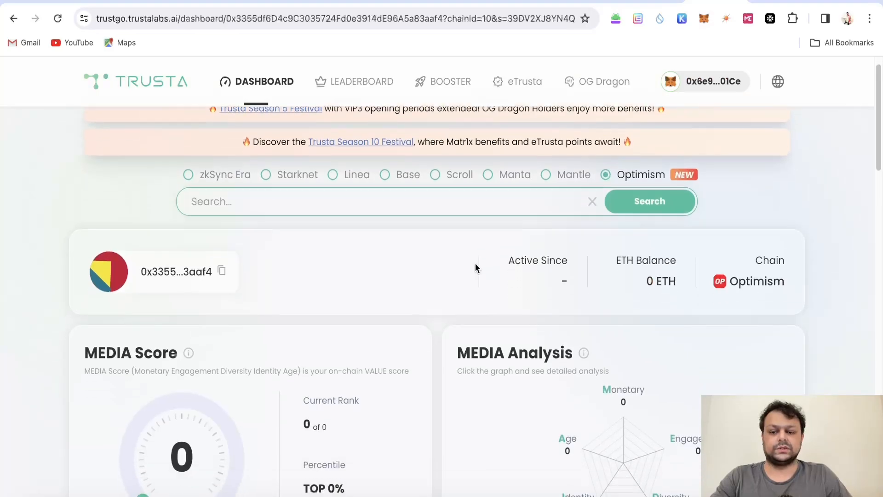
Step: Look up wallet 0x3355…aaf4 on Trusta's Linea checker, then open zkcodex.com/multichain
{"action": "scroll", "scroll_direction": "down", "scroll_amount": 3}
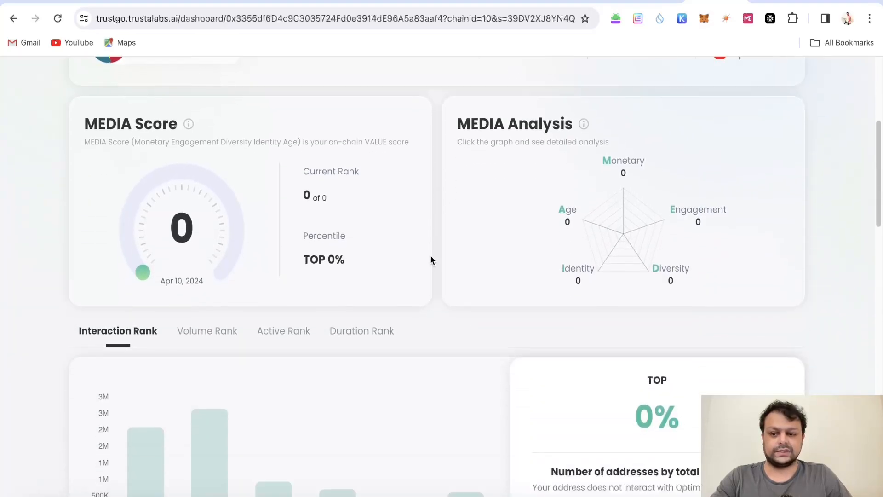
{"action": "scroll", "scroll_direction": "up", "scroll_amount": 3}
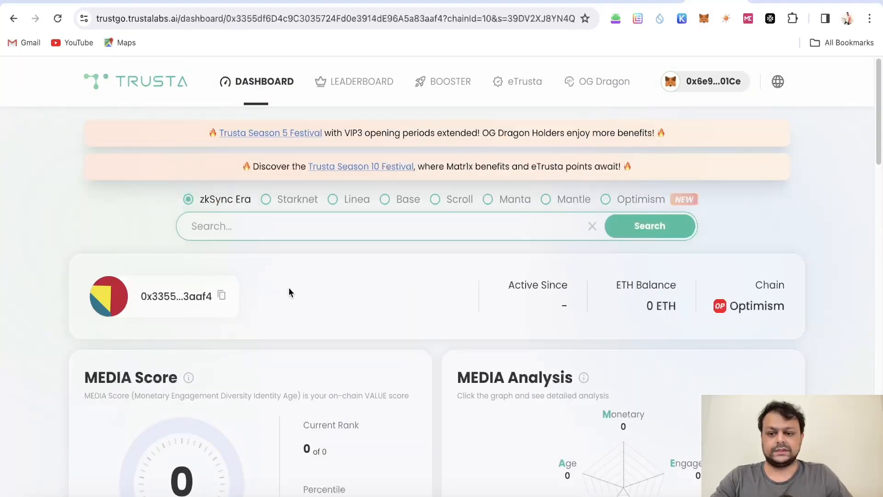
{"action": "left_click", "coordinate": [265, 199]}
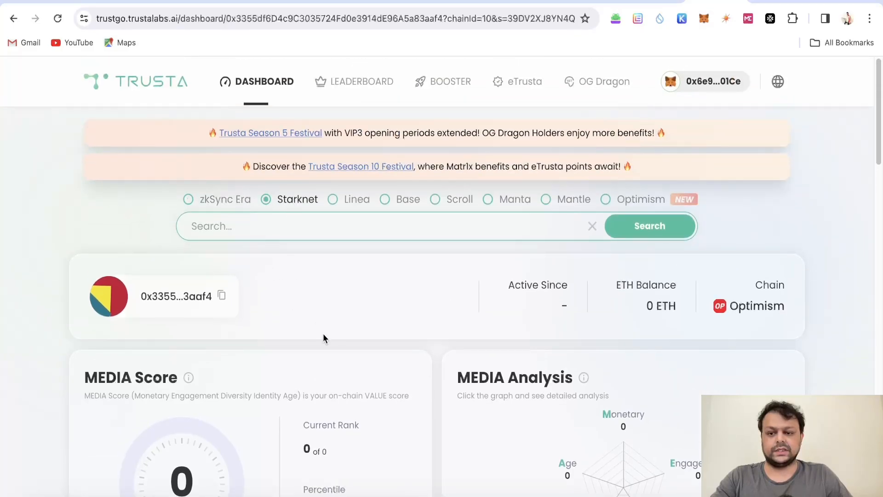
{"action": "left_click", "coordinate": [333, 198]}
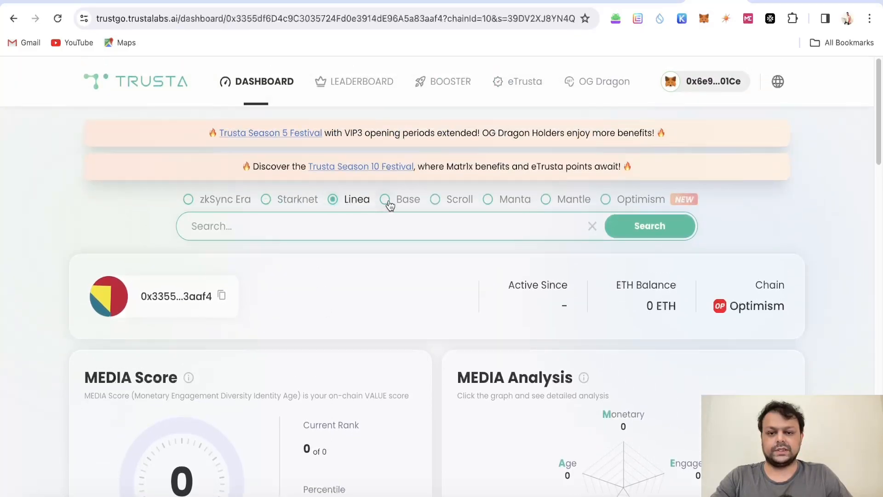
{"action": "type", "text": "0x3355df6D4c9C3035724Fd0e3914dE96A5a83aaf4"}
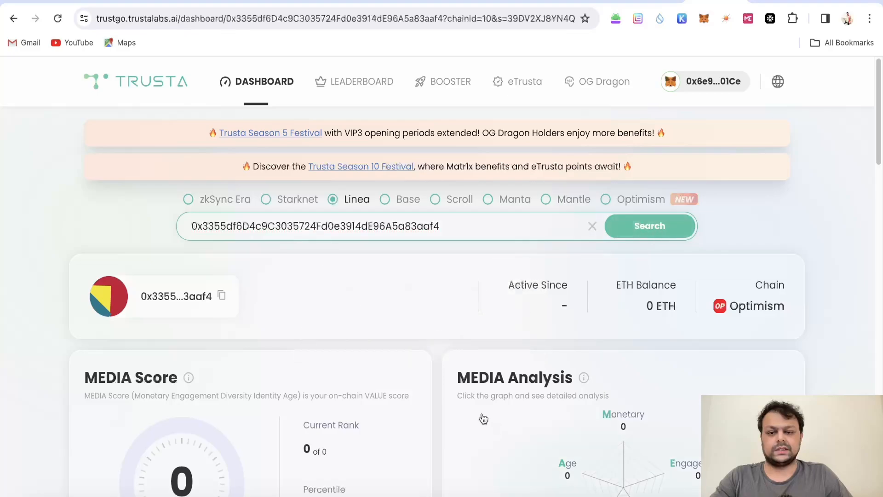
{"action": "left_click", "coordinate": [649, 226]}
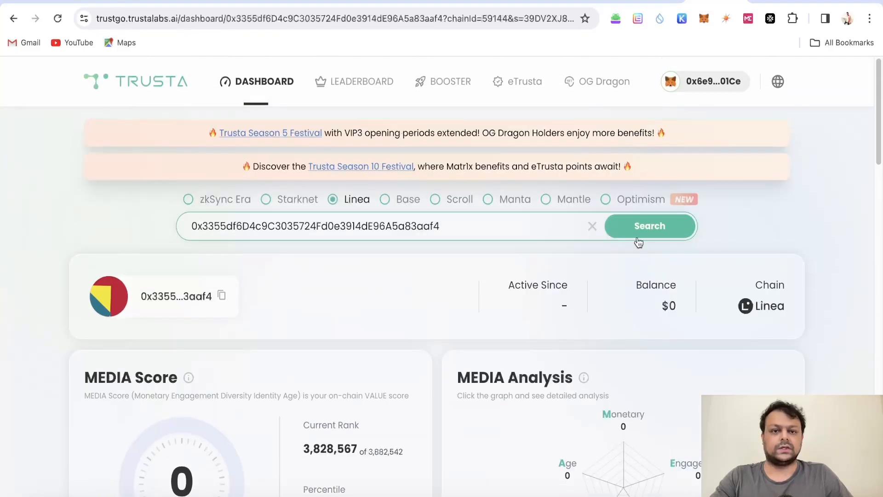
{"action": "mouse_move", "coordinate": [501, 221]}
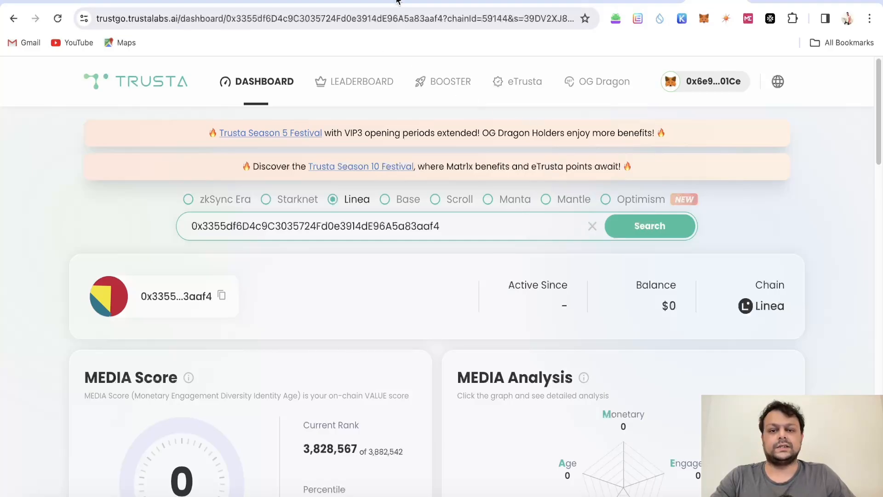
{"action": "type", "text": "zkcodex.com/multichain"}
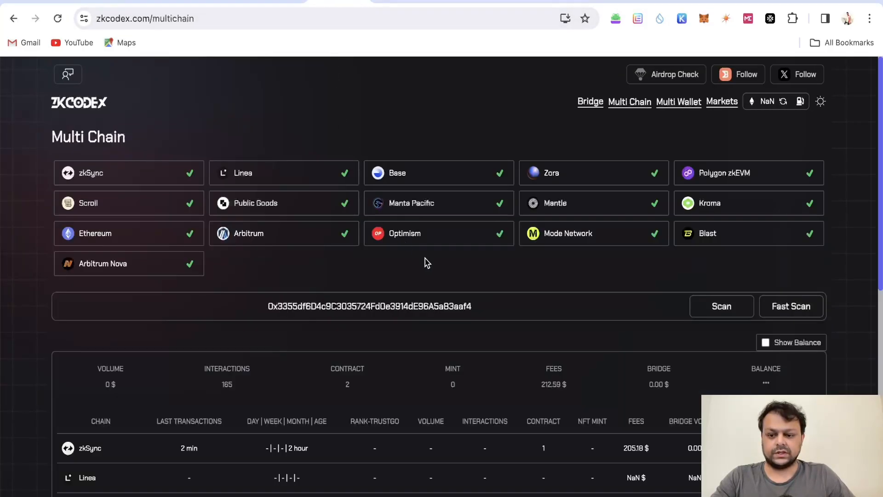
Step: Scroll through zkCodex's Multi Chain table showing 165 interactions and $212.59 in fees
{"action": "scroll", "scroll_direction": "down", "scroll_amount": 3}
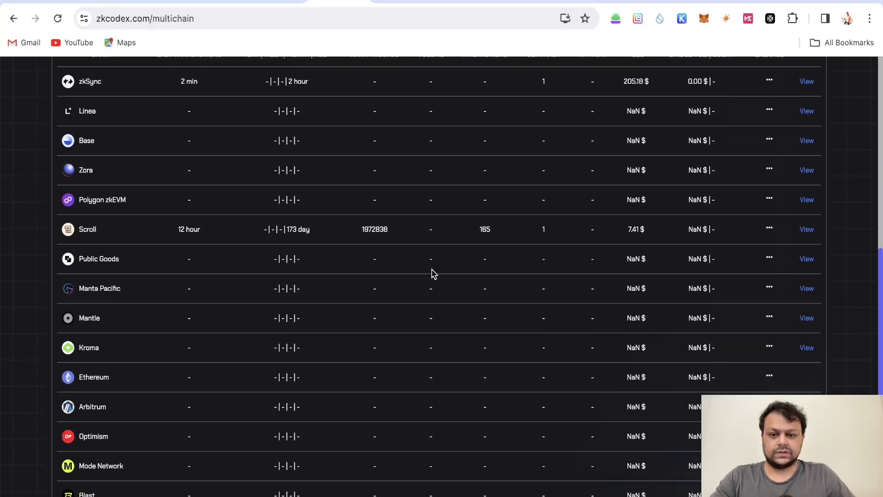
{"action": "scroll", "scroll_direction": "up", "scroll_amount": 3}
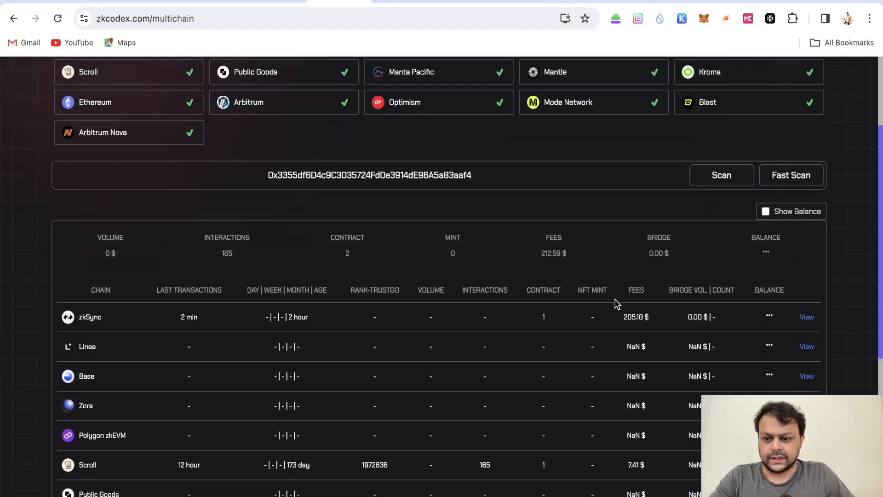
{"action": "mouse_move", "coordinate": [652, 336]}
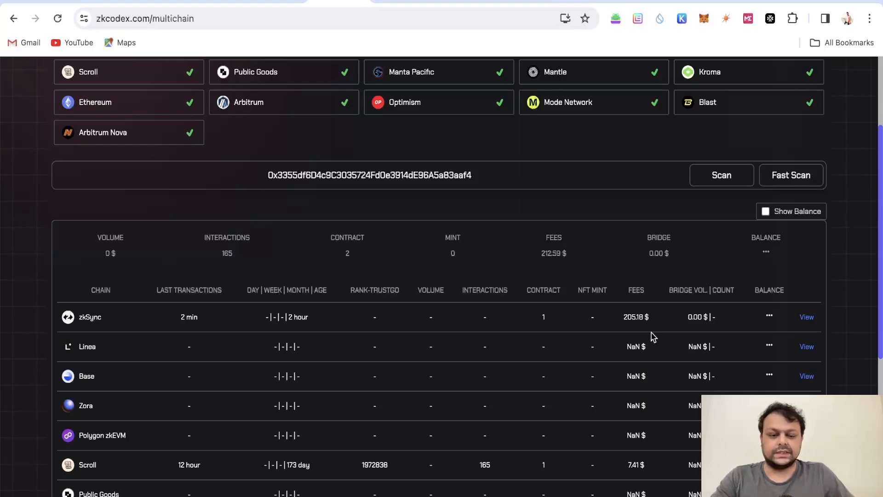
{"action": "scroll", "scroll_direction": "down", "scroll_amount": 3}
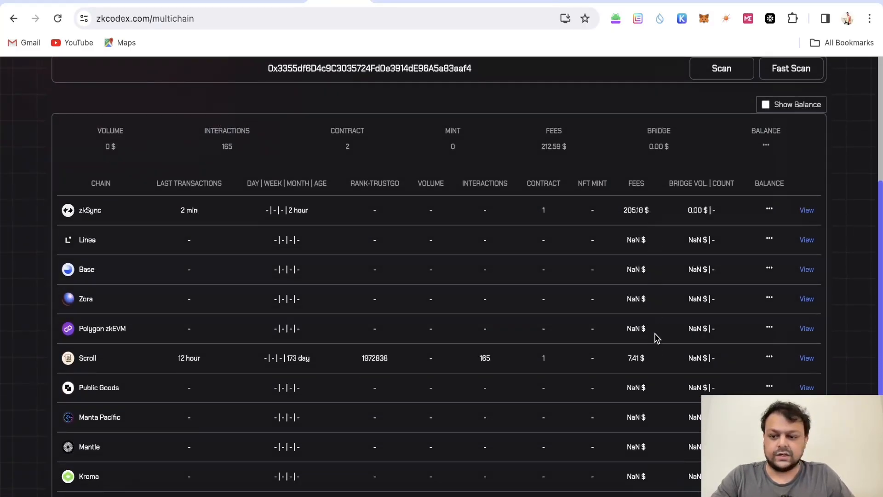
{"action": "scroll", "scroll_direction": "down", "scroll_amount": 3}
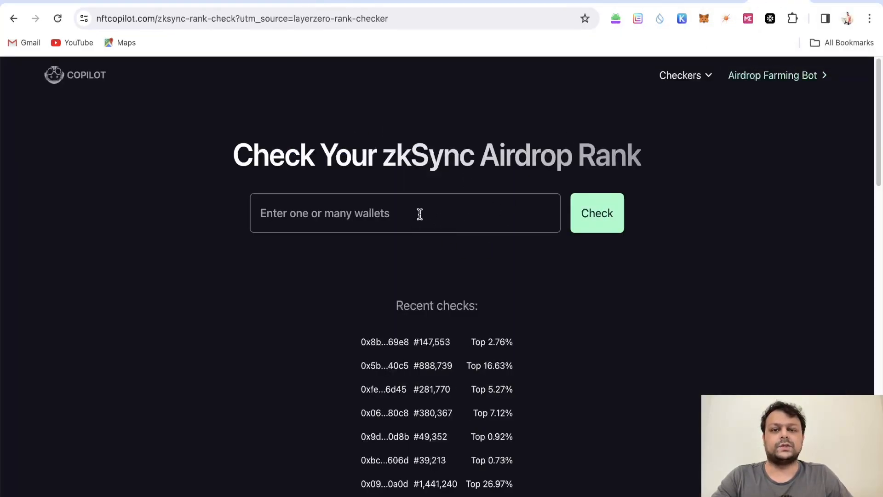
Step: Check the wallet's zkSync rank: #3,802,030, top 71%, 4 points, 1 contract
{"action": "left_click", "coordinate": [597, 213]}
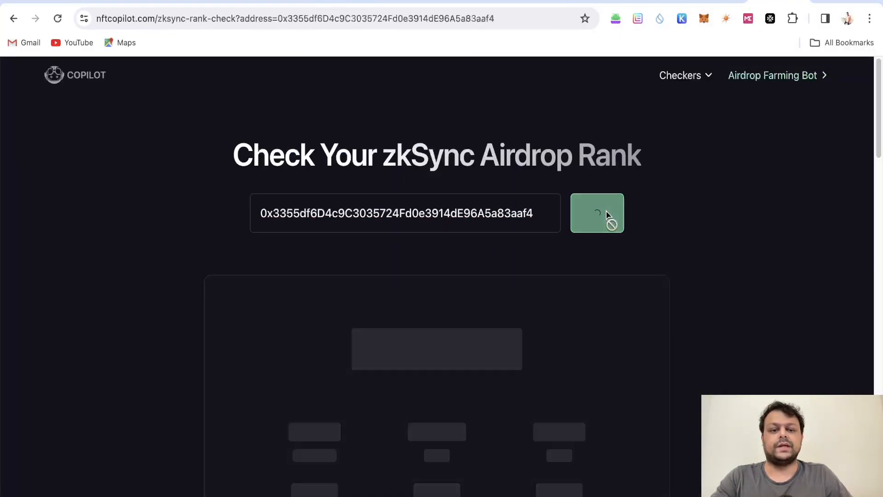
{"action": "left_click", "coordinate": [596, 213]}
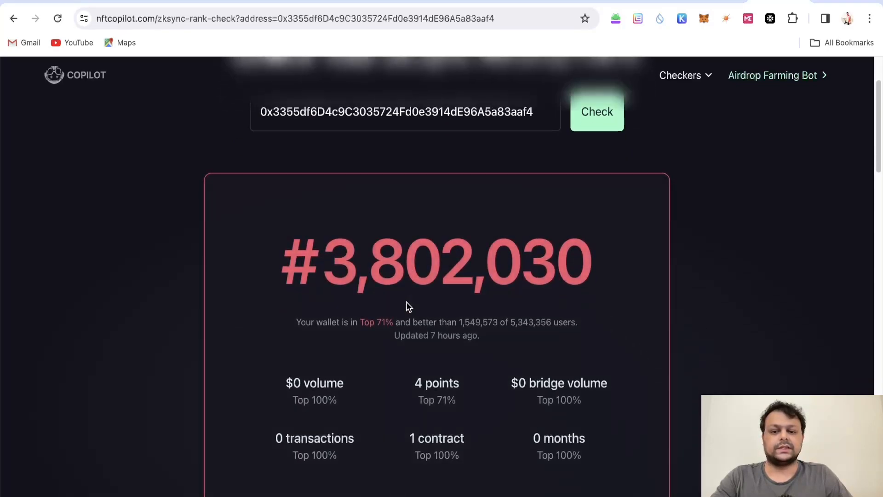
{"action": "scroll", "scroll_direction": "down", "scroll_amount": 3}
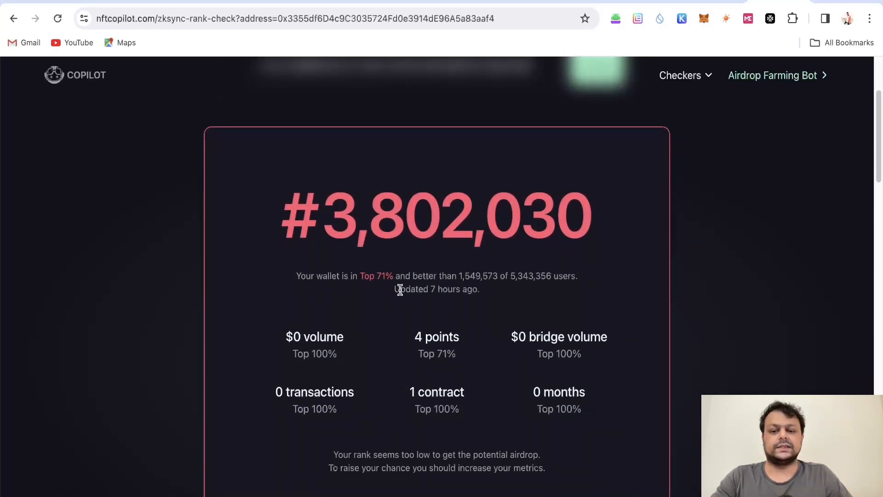
{"action": "scroll", "scroll_direction": "up", "scroll_amount": 3}
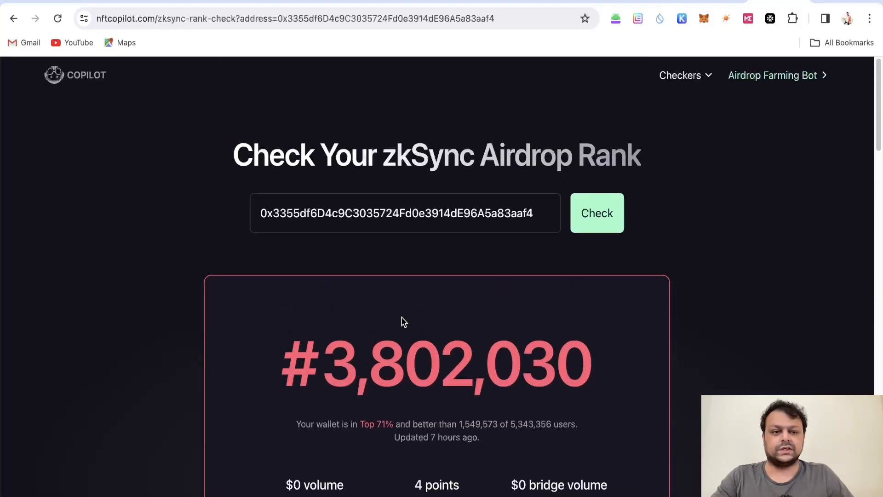
{"action": "left_click", "coordinate": [679, 75]}
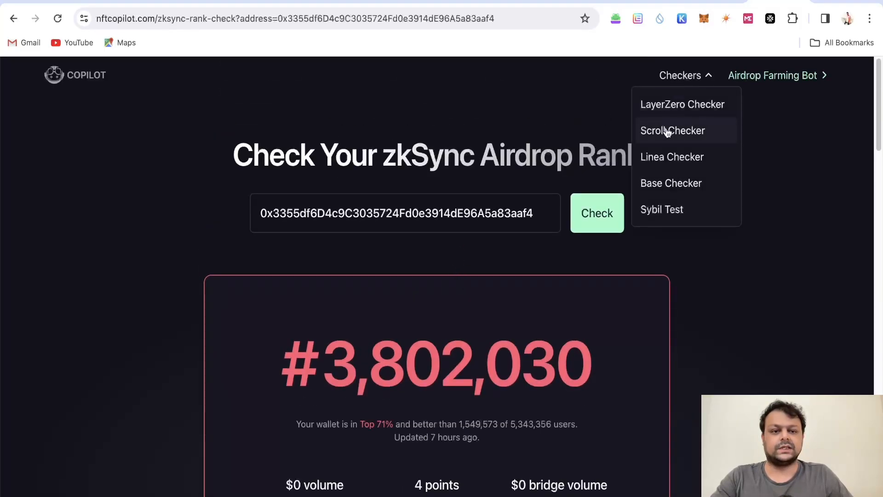
Step: Look up the wallet's Scroll airdrop rank, #599,982
{"action": "left_click", "coordinate": [672, 130]}
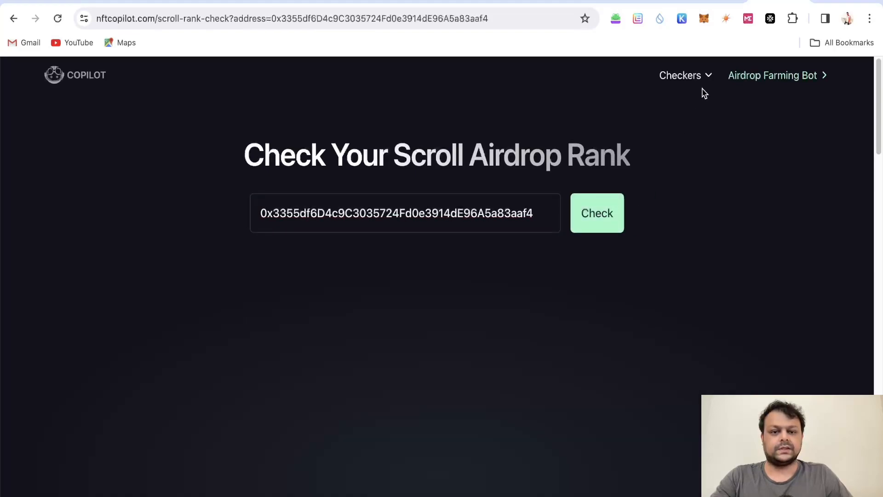
{"action": "left_click", "coordinate": [596, 213]}
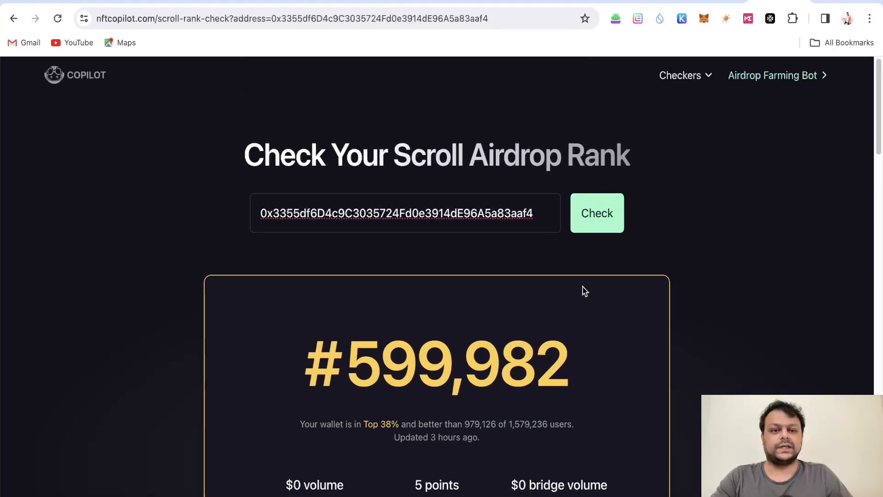
{"action": "left_click", "coordinate": [680, 75]}
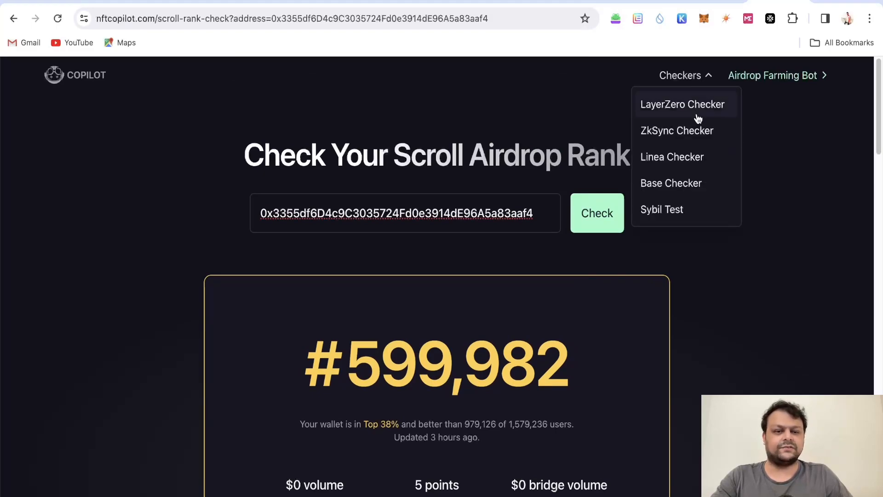
Step: Look up the wallet's Base airdrop rank: #527,711, top 8%, $940 volume
{"action": "left_click", "coordinate": [670, 183]}
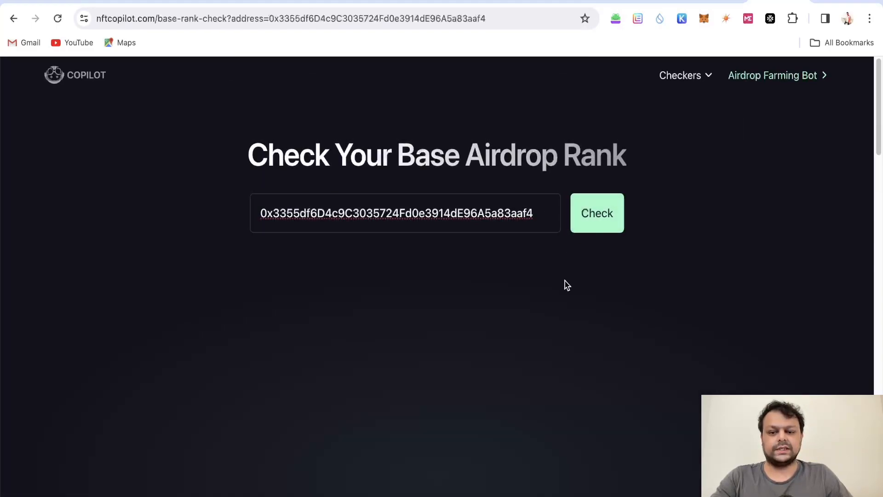
{"action": "left_click", "coordinate": [596, 213]}
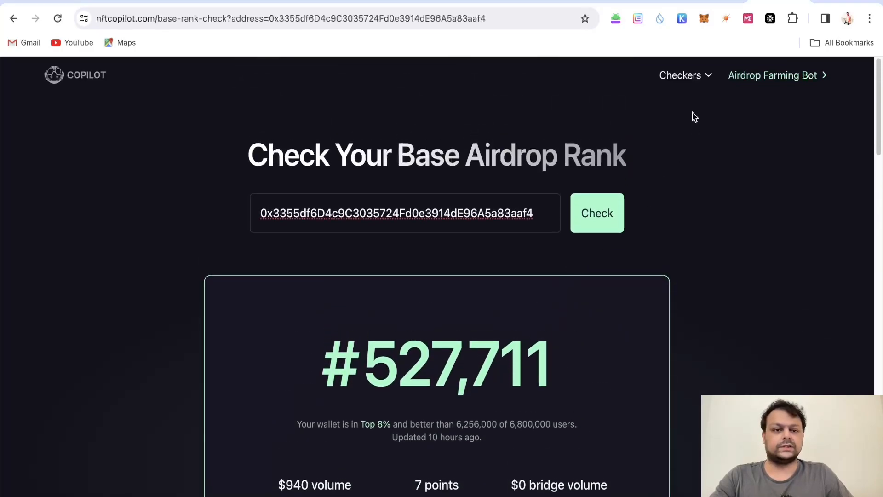
{"action": "left_click", "coordinate": [680, 75]}
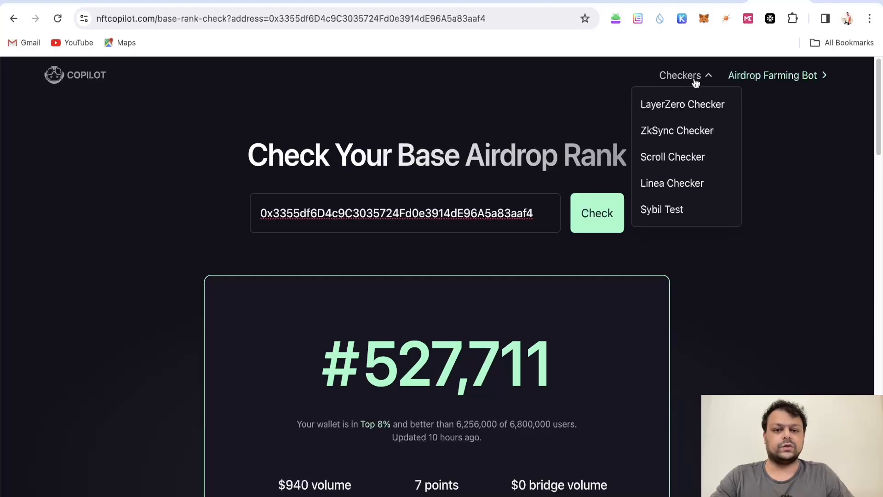
{"action": "mouse_move", "coordinate": [616, 85]}
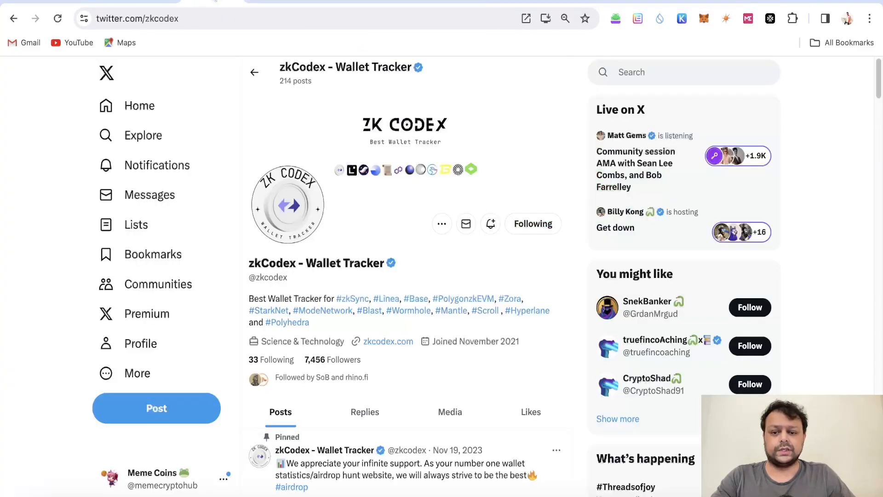
Step: Read the pinned support post and zkSync dates post, then return to the profile top
{"action": "scroll", "scroll_direction": "down", "scroll_amount": 3}
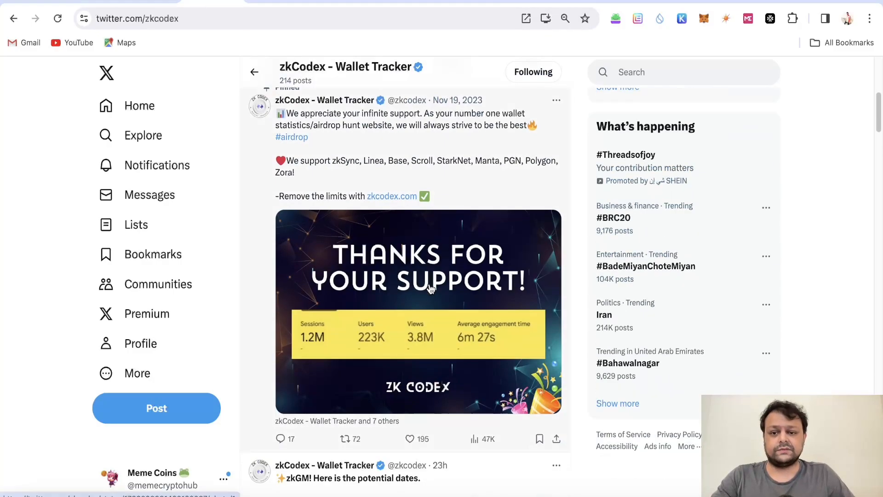
{"action": "scroll", "scroll_direction": "down", "scroll_amount": 3}
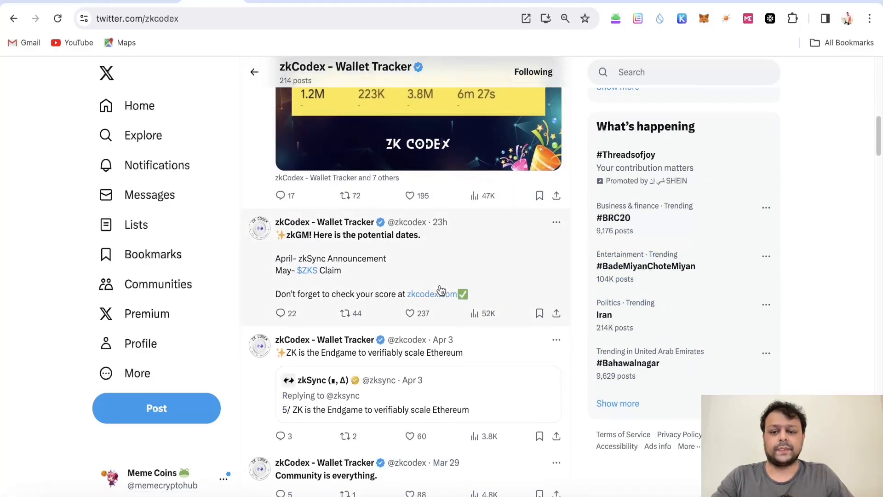
{"action": "scroll", "scroll_direction": "down", "scroll_amount": 3}
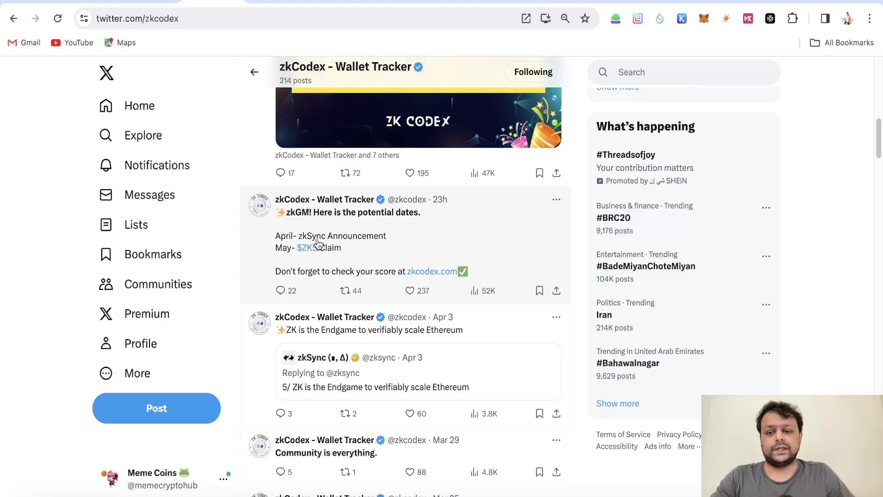
{"action": "mouse_move", "coordinate": [353, 251]}
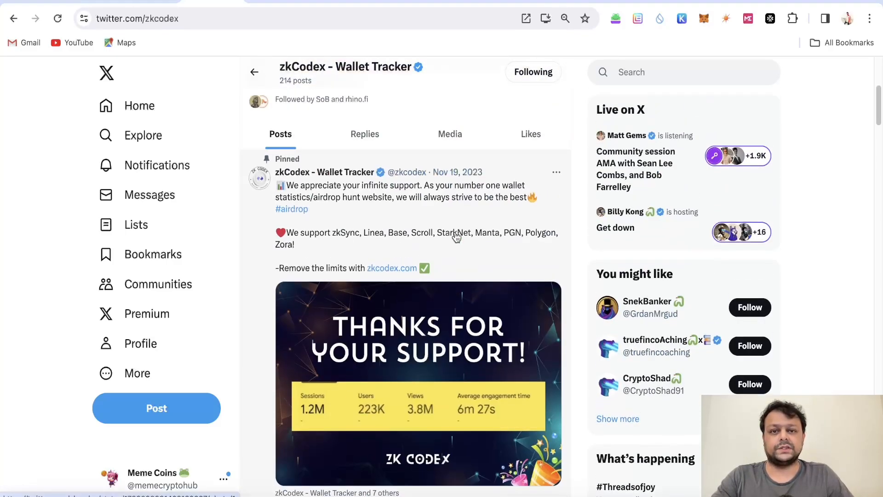
{"action": "scroll", "scroll_direction": "down", "scroll_amount": 3}
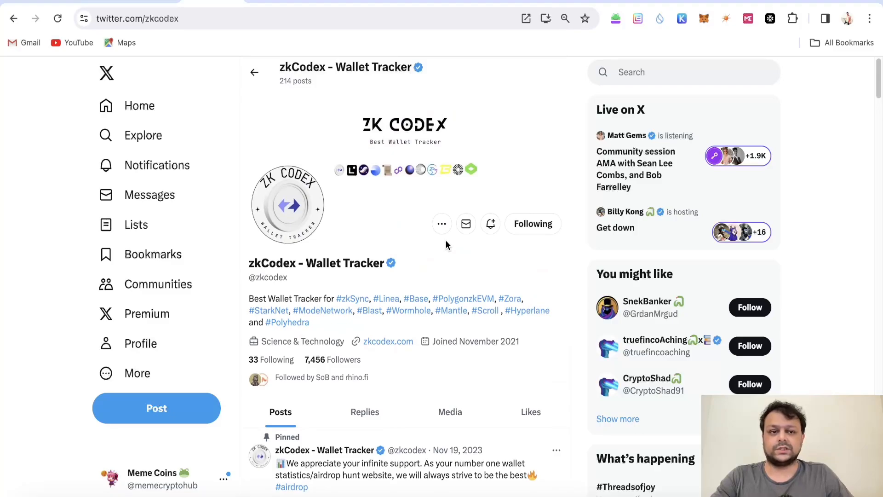
{"action": "scroll", "scroll_direction": "down", "scroll_amount": 3}
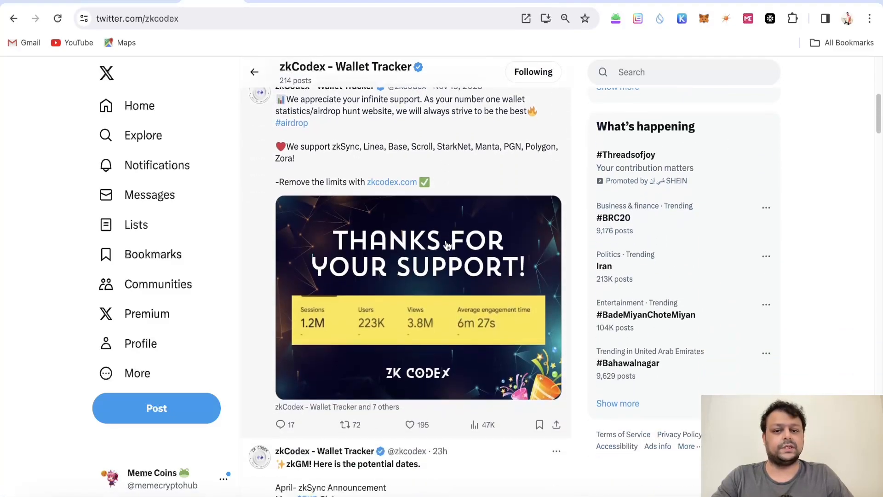
{"action": "scroll", "scroll_direction": "down", "scroll_amount": 3}
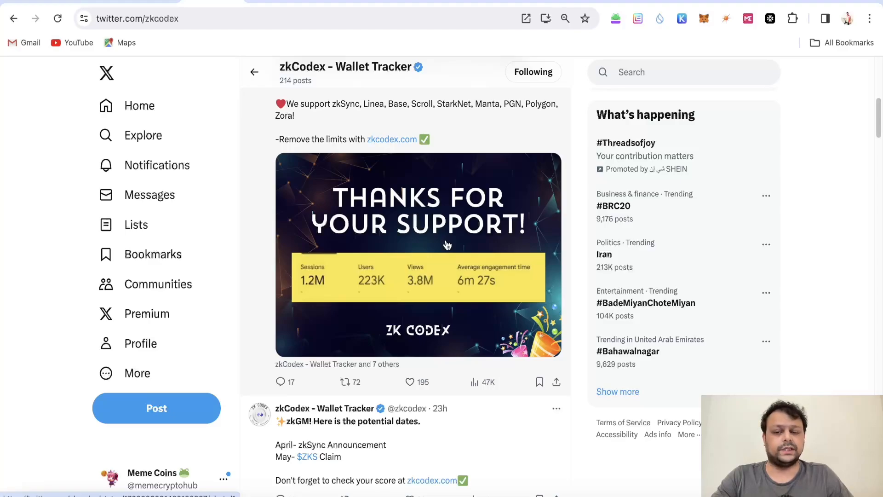
{"action": "left_click", "coordinate": [254, 71]}
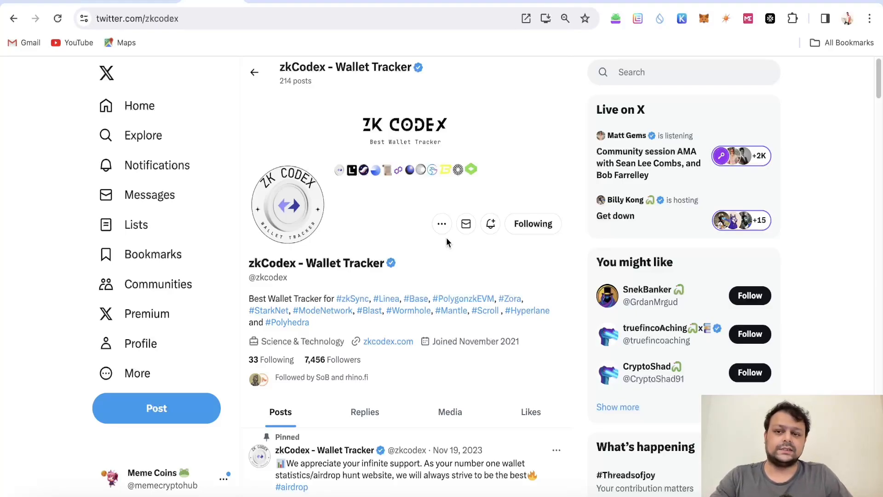
{"action": "mouse_move", "coordinate": [445, 248]}
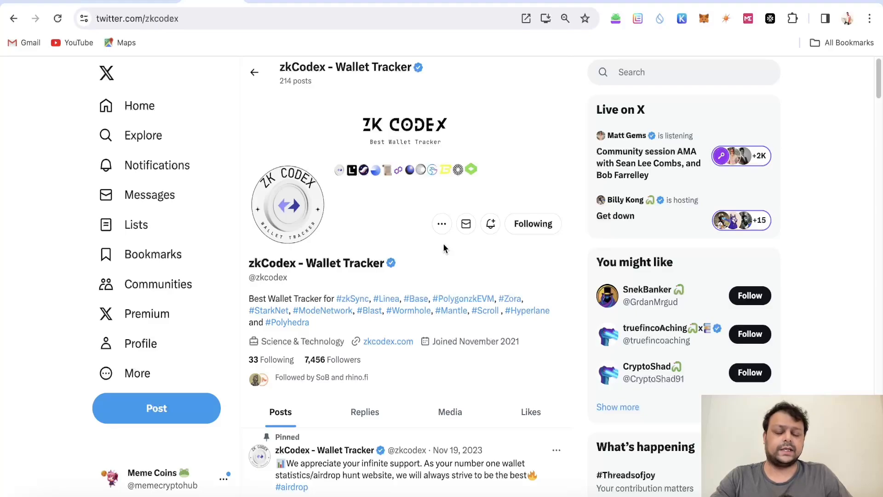
{"action": "mouse_move", "coordinate": [442, 251]}
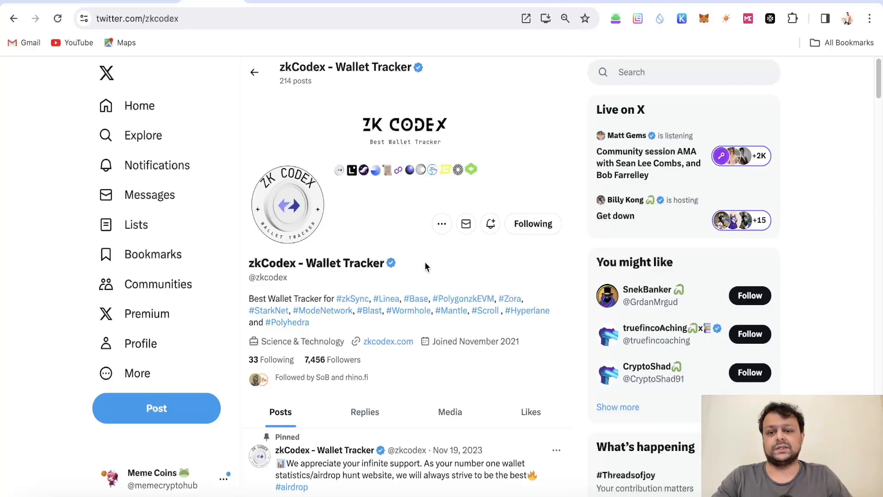
{"action": "mouse_move", "coordinate": [406, 181]}
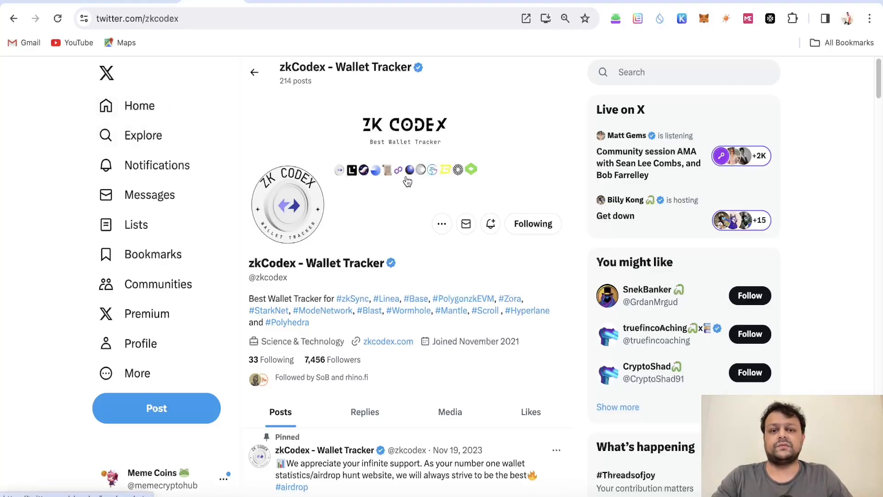
{"action": "mouse_move", "coordinate": [304, 210]}
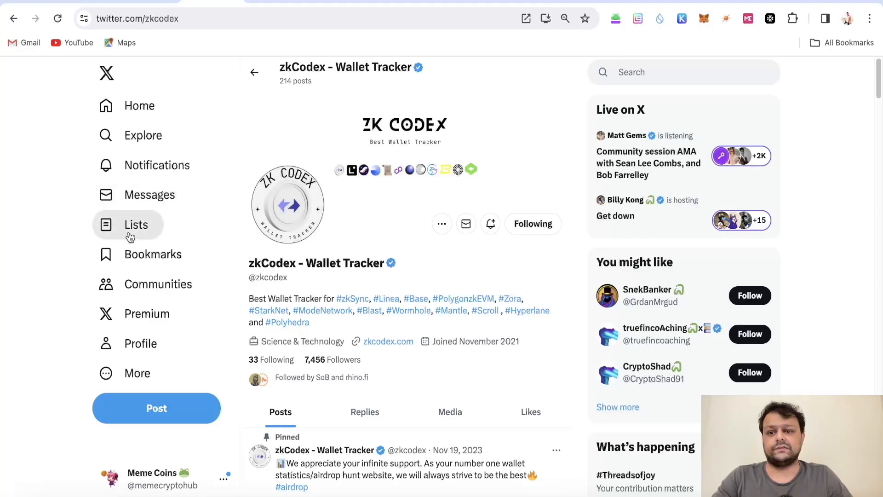
{"action": "mouse_move", "coordinate": [242, 249]}
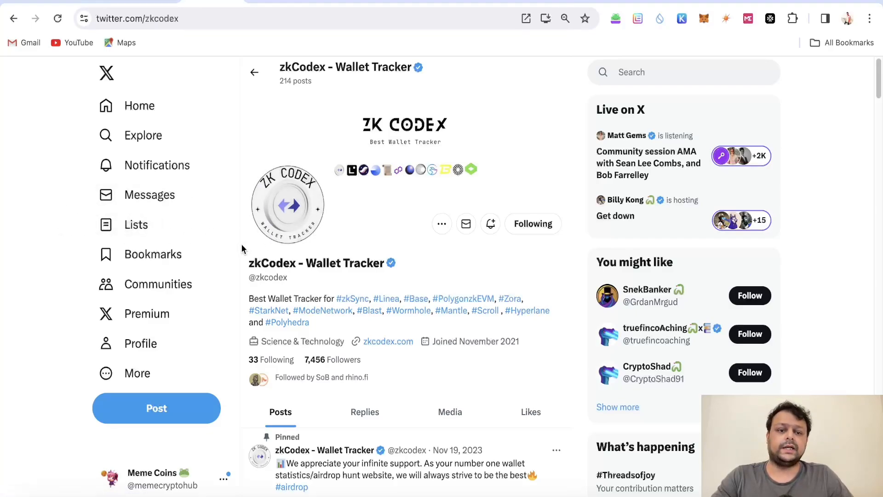